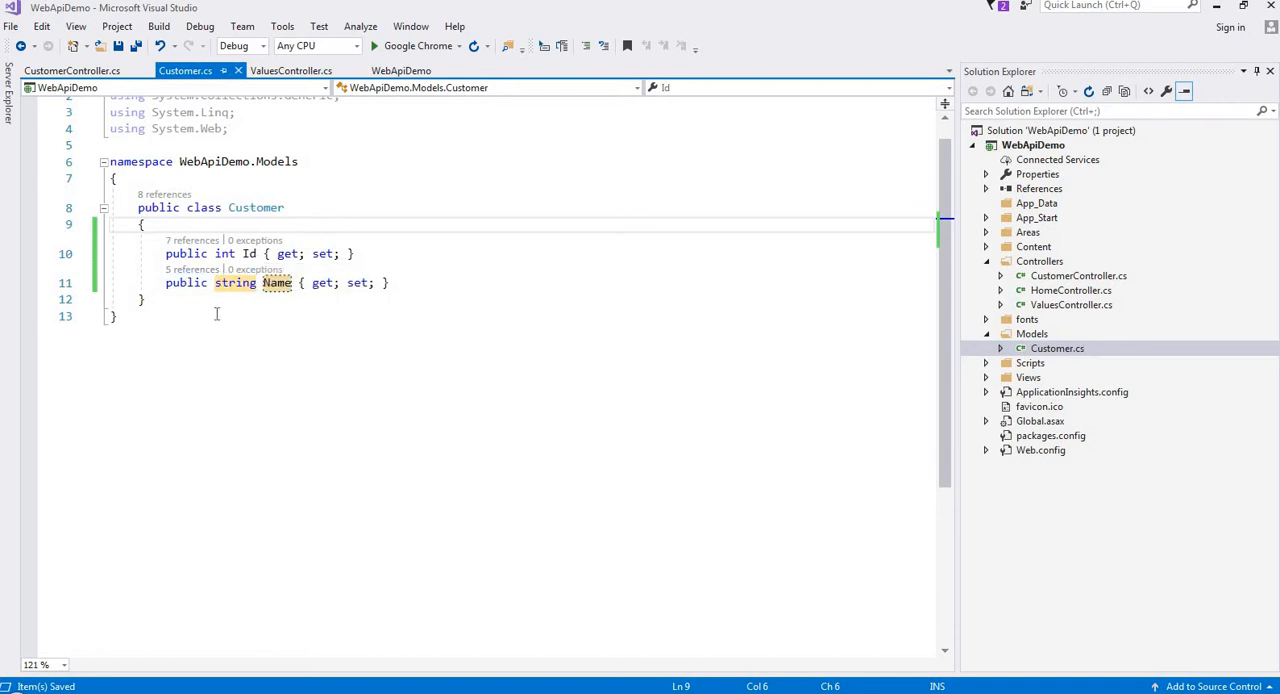
Review CustomerController.cs, scrolling through its customer list and GET, POST, PUT, DELETE actions.
{"action": "left_click", "coordinate": [72, 70]}
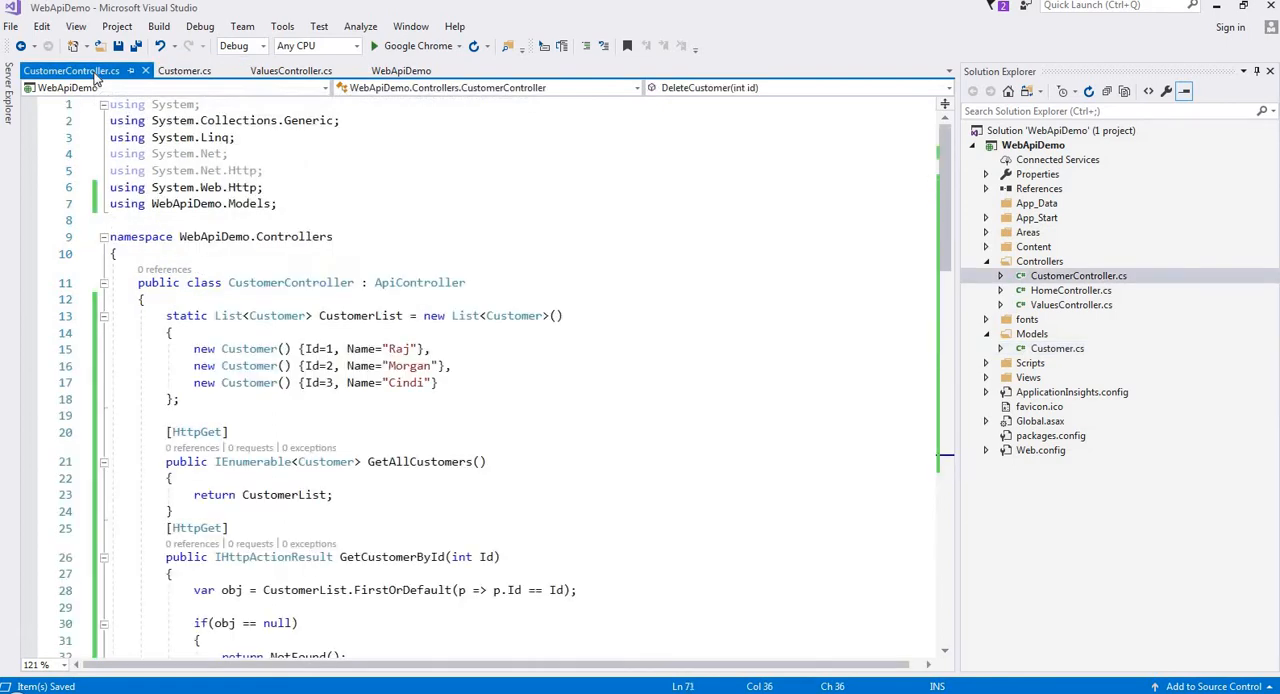
{"action": "mouse_move", "coordinate": [276, 316]}
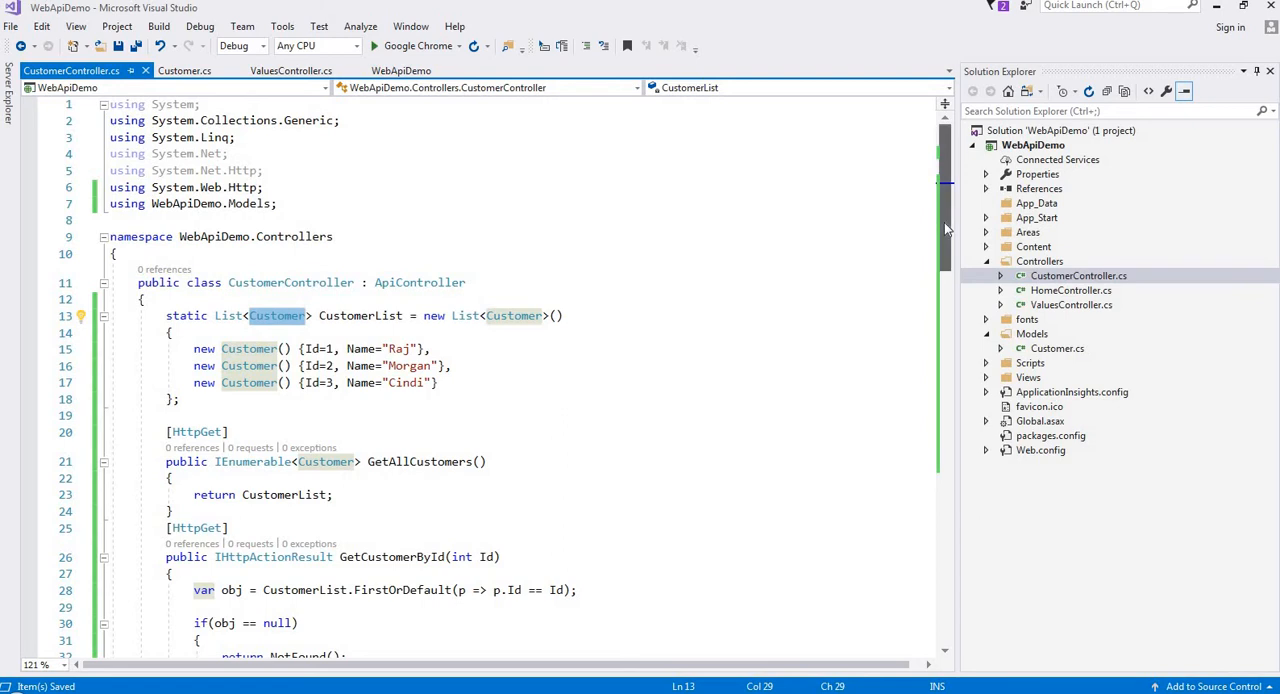
{"action": "scroll", "scroll_direction": "down", "scroll_amount": 3}
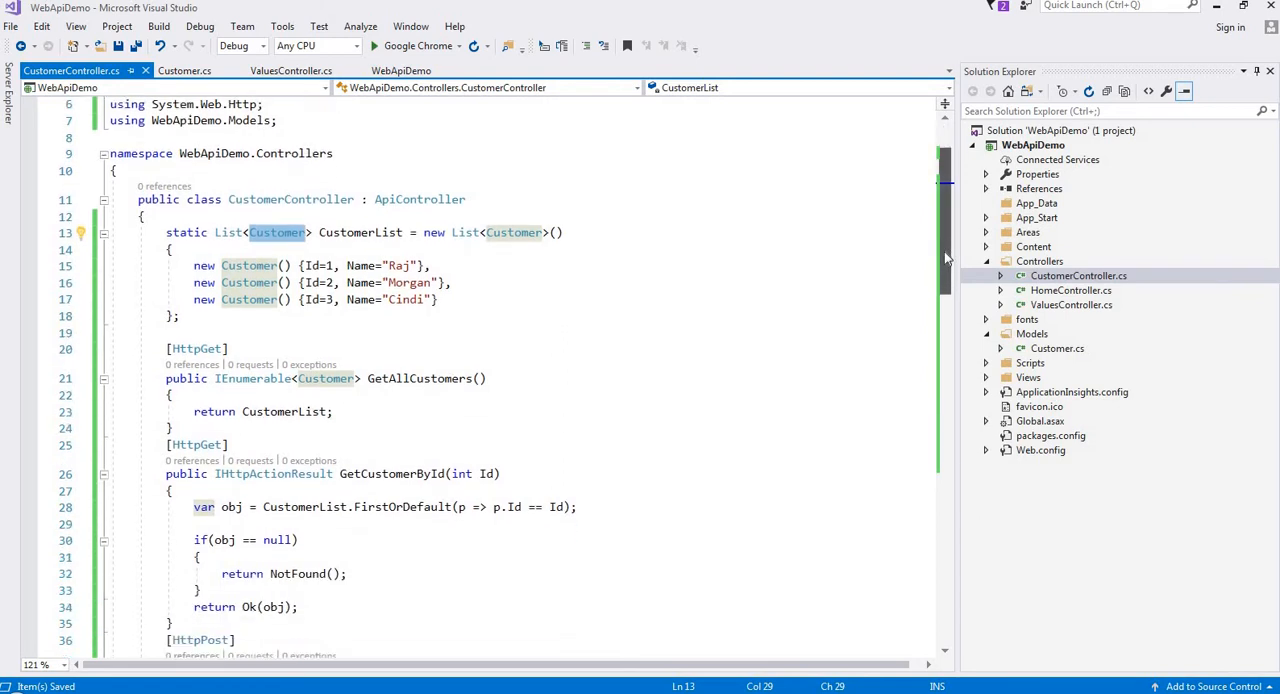
{"action": "scroll", "scroll_direction": "down", "scroll_amount": 3}
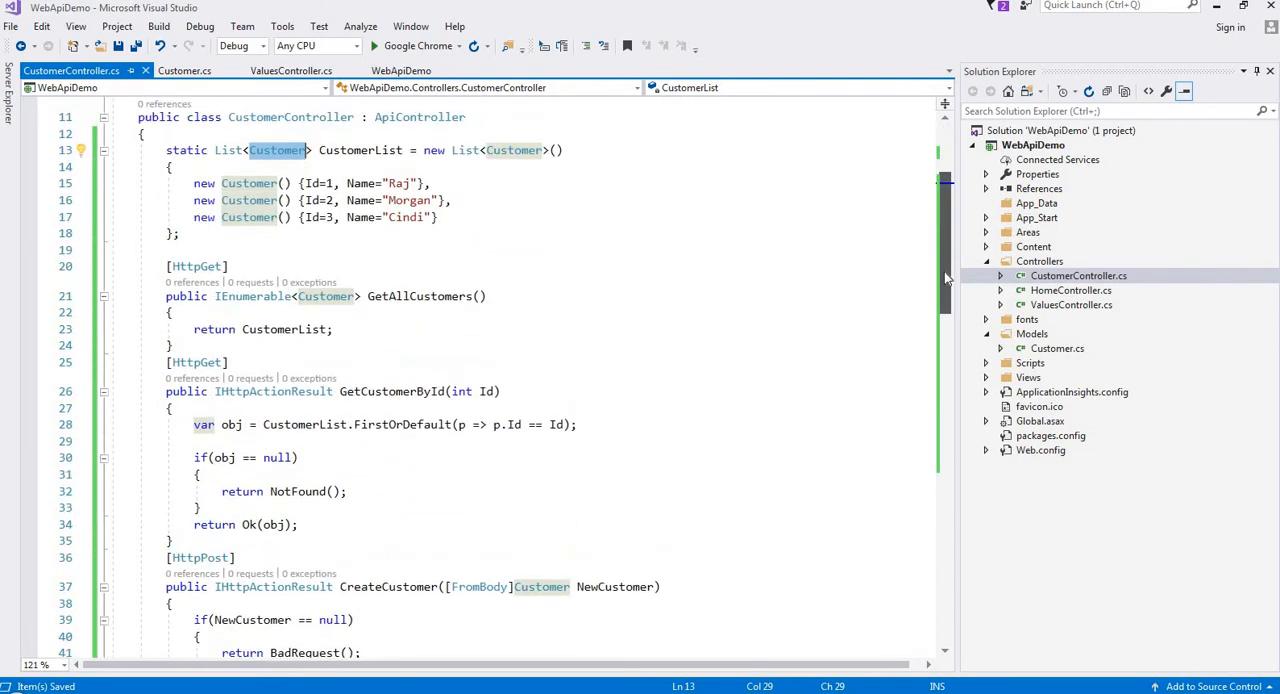
{"action": "scroll", "scroll_direction": "down", "scroll_amount": 3}
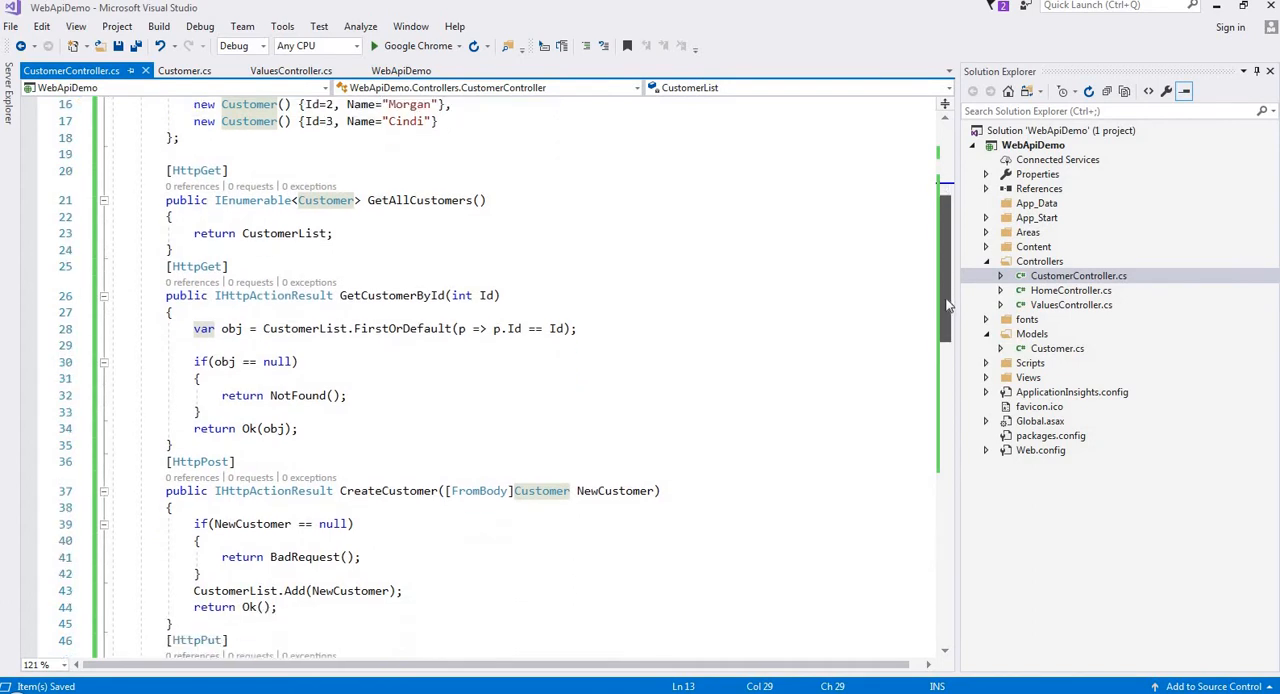
{"action": "scroll", "scroll_direction": "down", "scroll_amount": 3}
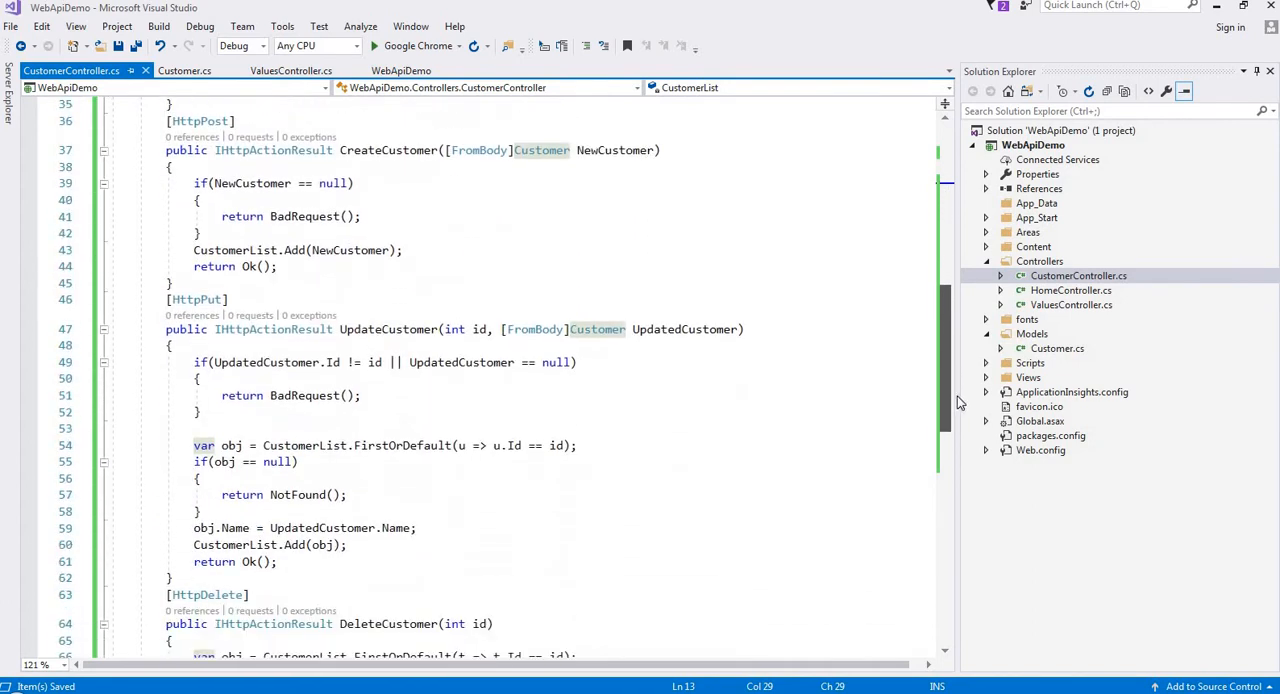
{"action": "scroll", "scroll_direction": "down", "scroll_amount": 3}
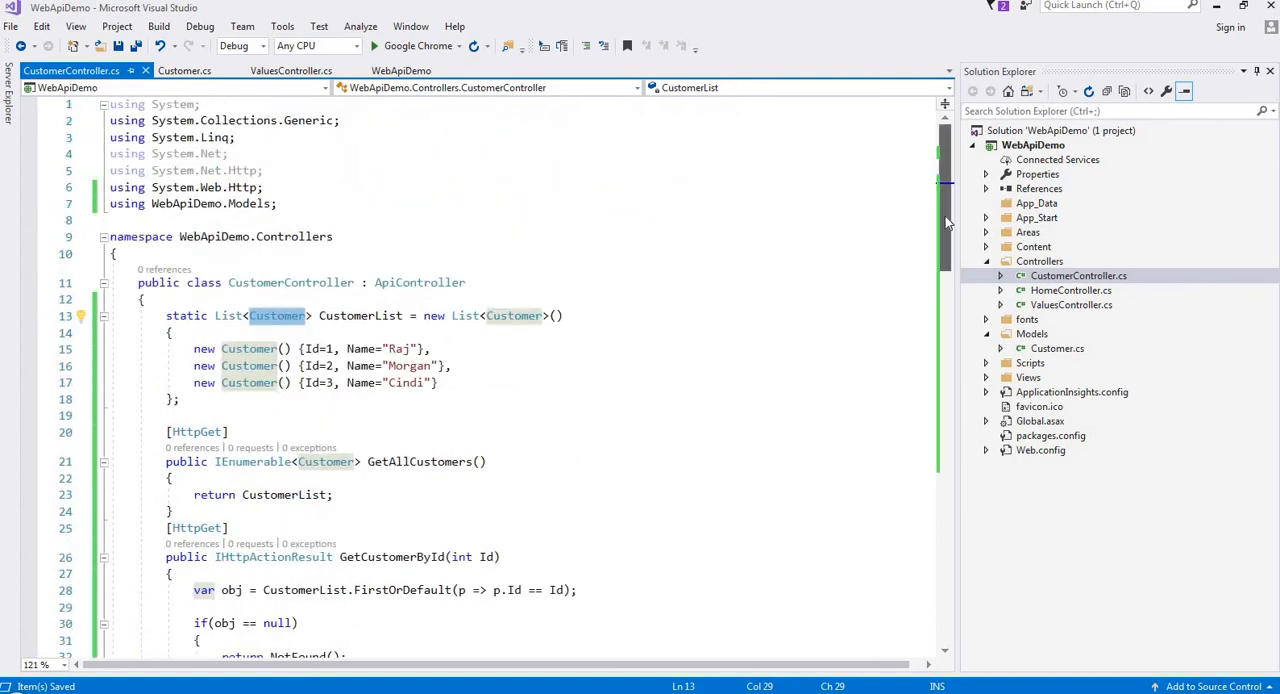
Launch WebApiDemo in Google Chrome so the customer API runs on localhost.
{"action": "scroll", "scroll_direction": "down", "scroll_amount": 3}
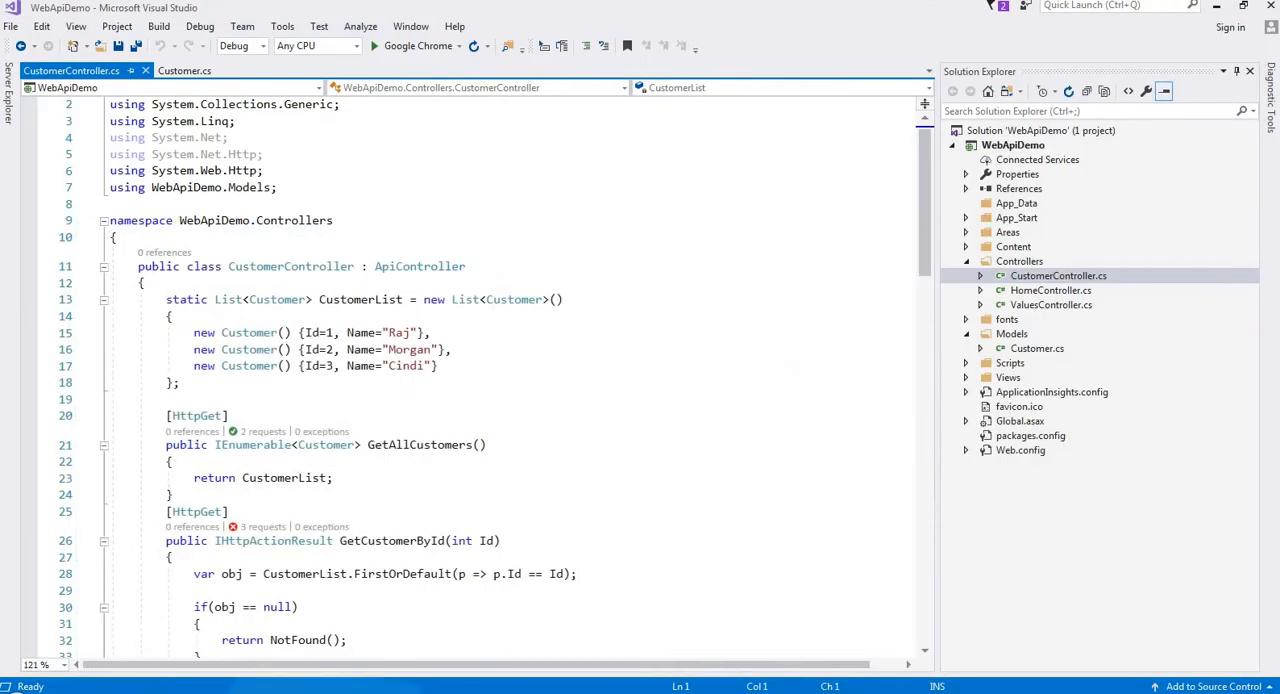
{"action": "mouse_move", "coordinate": [420, 46]}
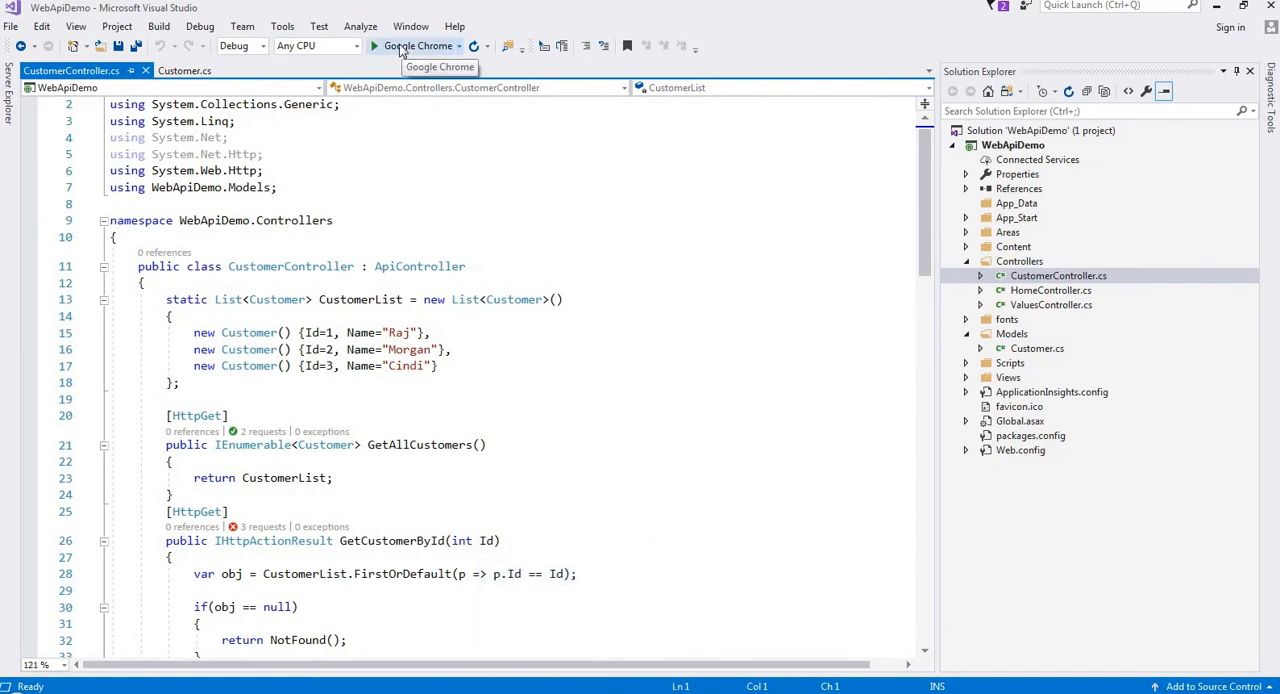
{"action": "left_click", "coordinate": [374, 46]}
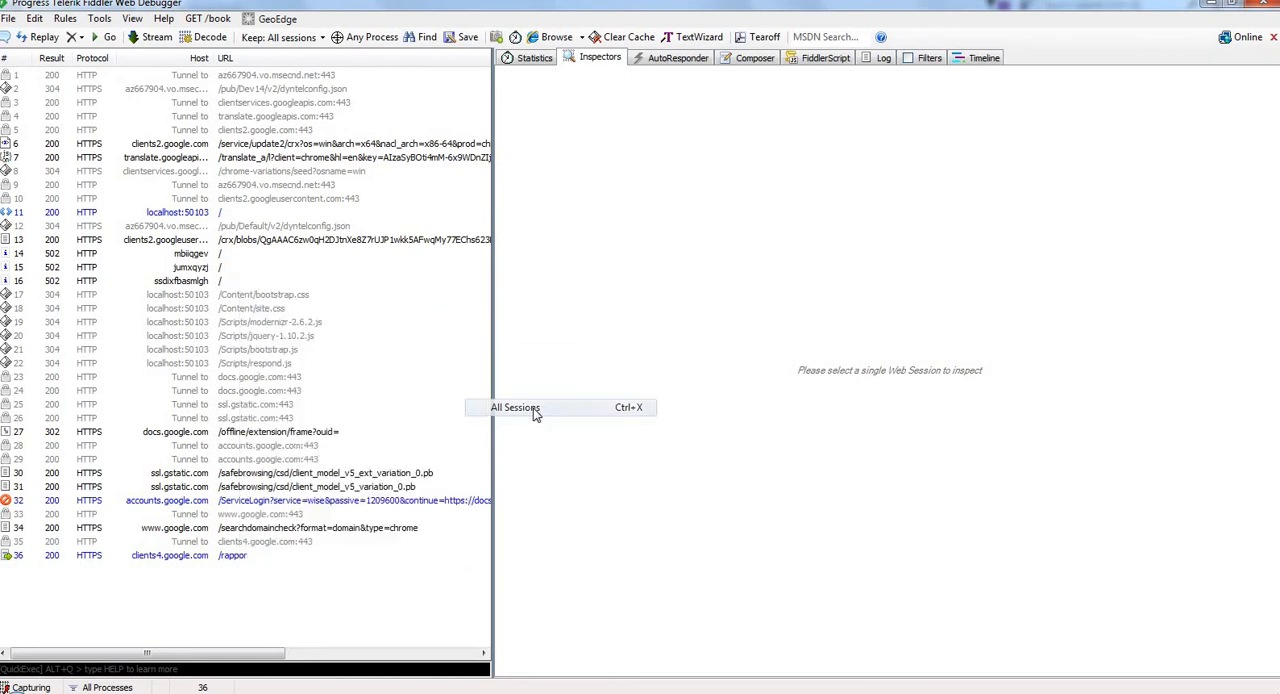
{"action": "left_click", "coordinate": [754, 56]}
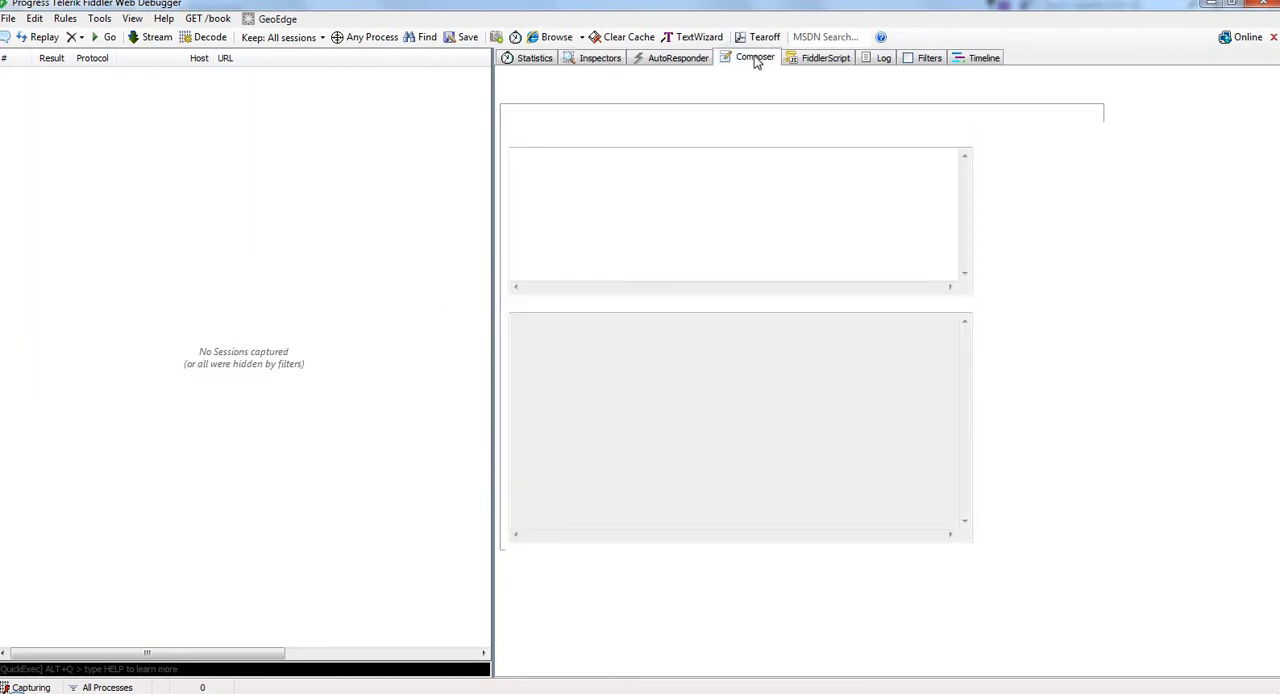
{"action": "left_click", "coordinate": [754, 56]}
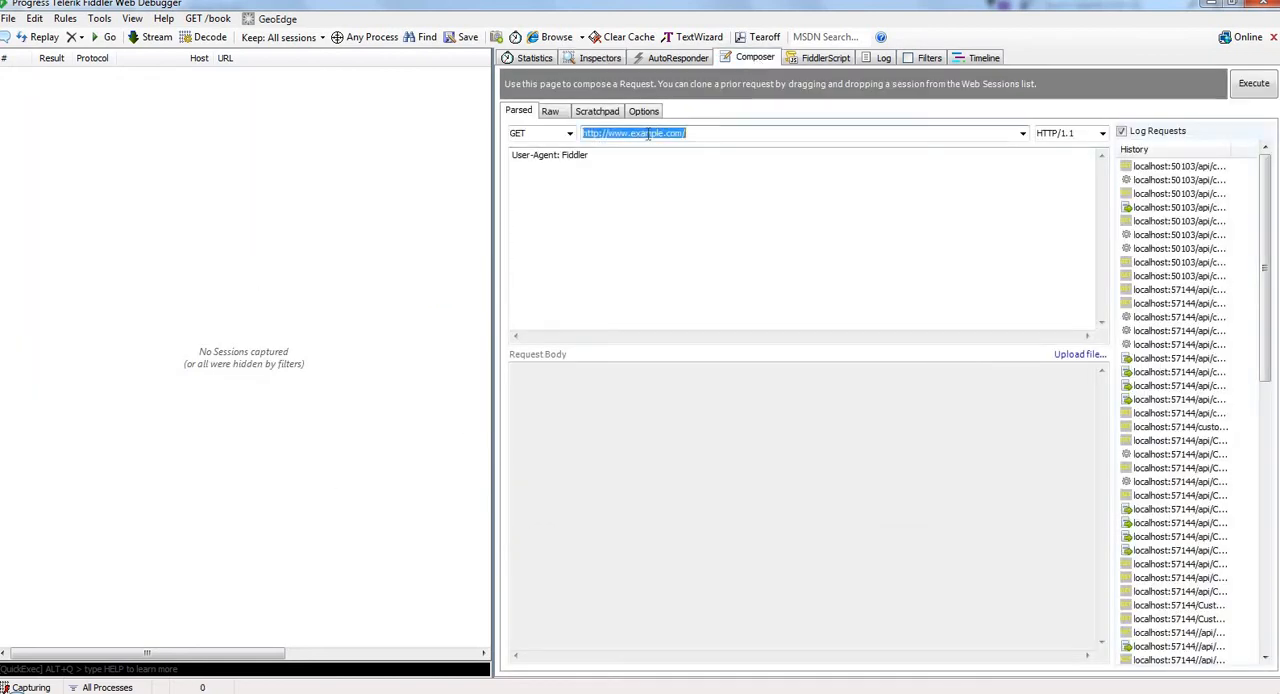
{"action": "type", "text": "http://localhost:50103/api"}
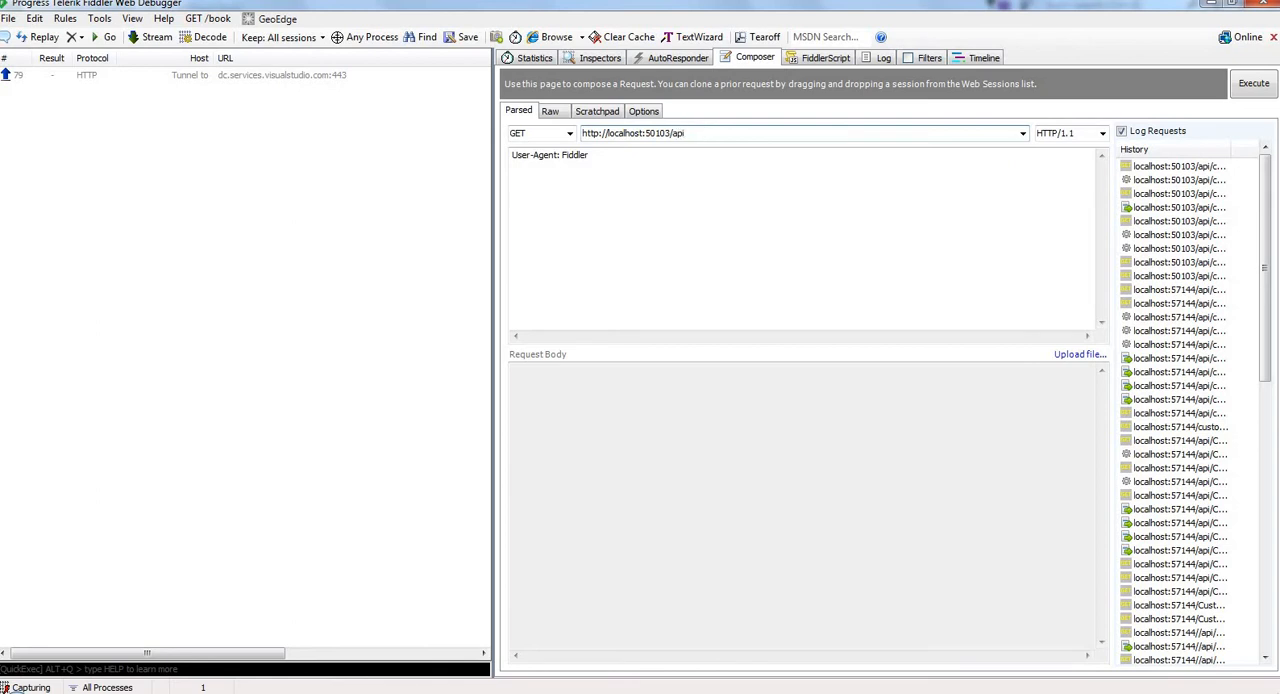
{"action": "type", "text": "cu"}
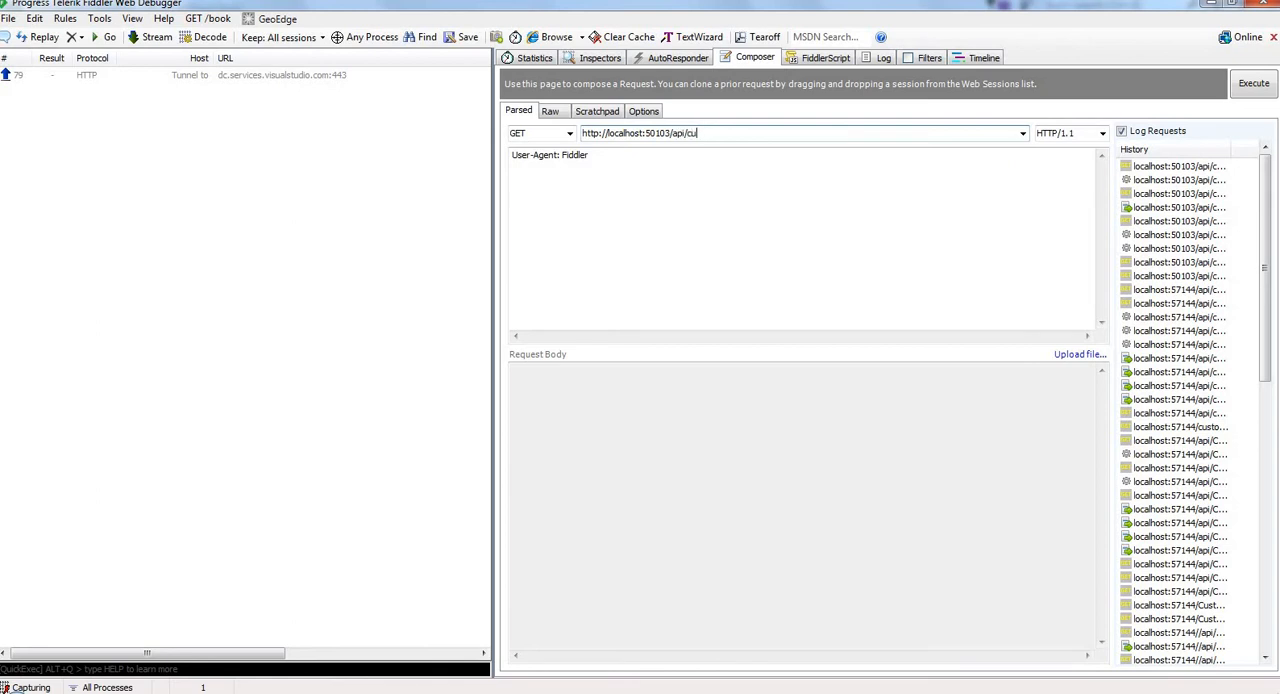
{"action": "type", "text": "stomer"}
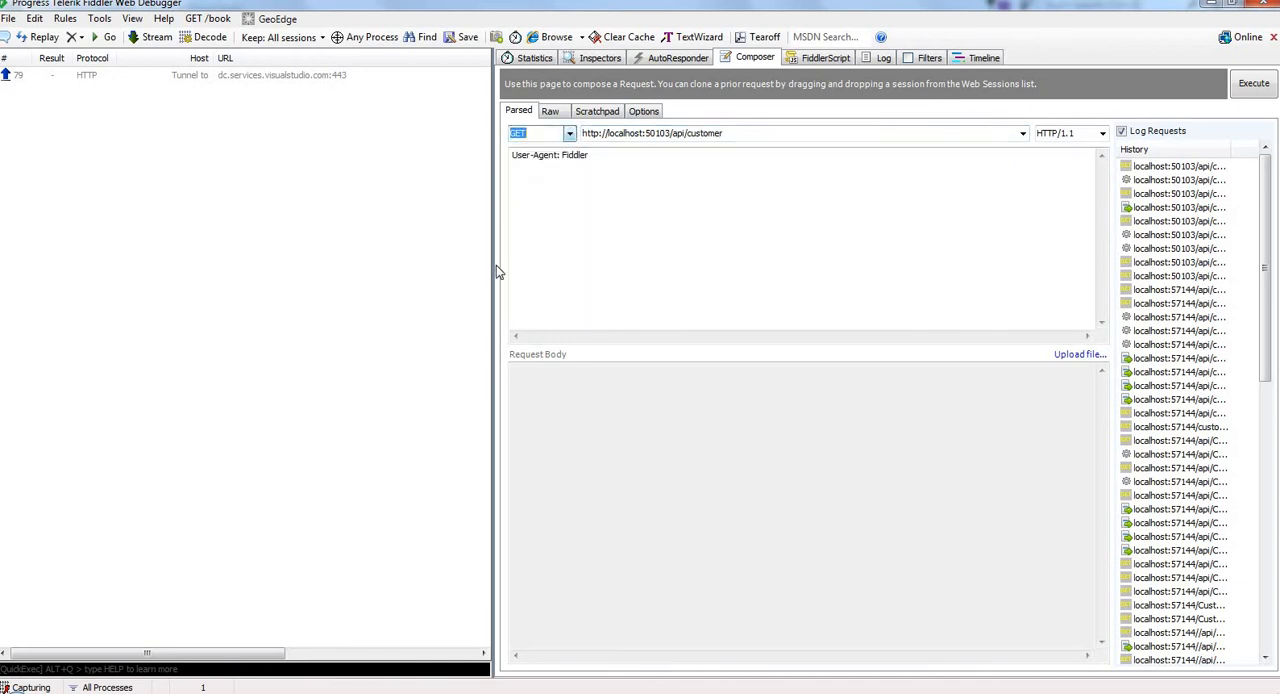
{"action": "left_click", "coordinate": [1252, 84]}
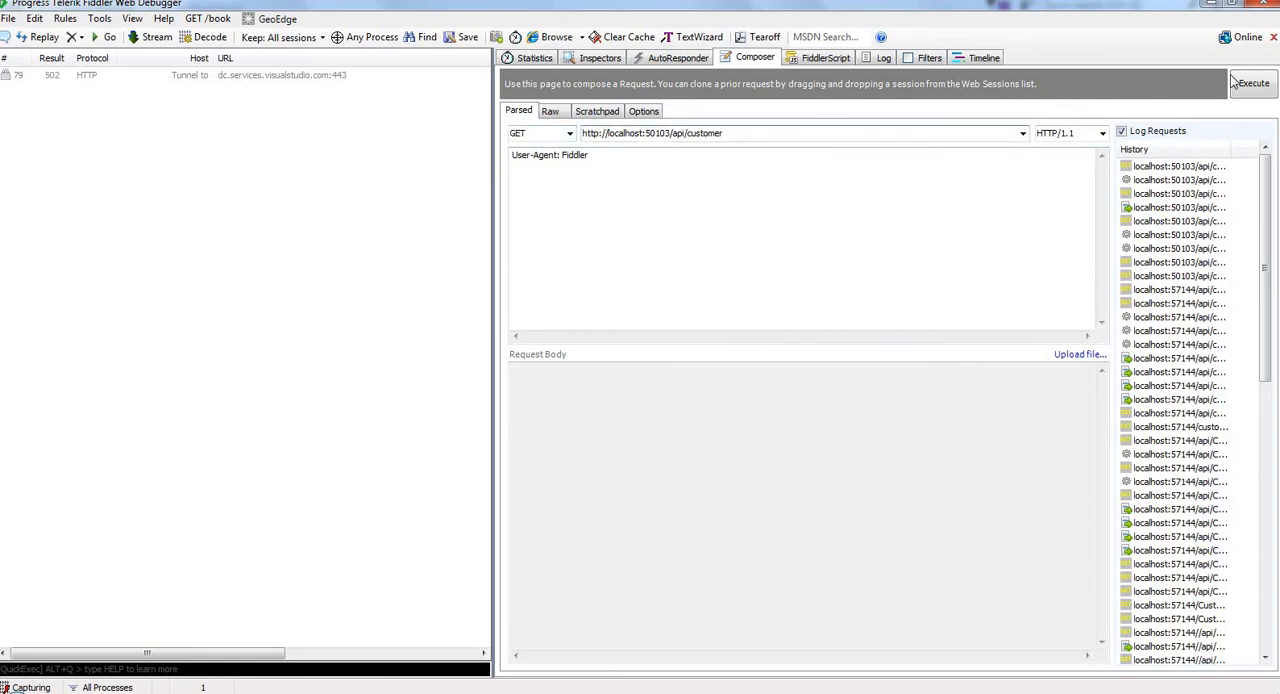
{"action": "left_click", "coordinate": [1252, 84]}
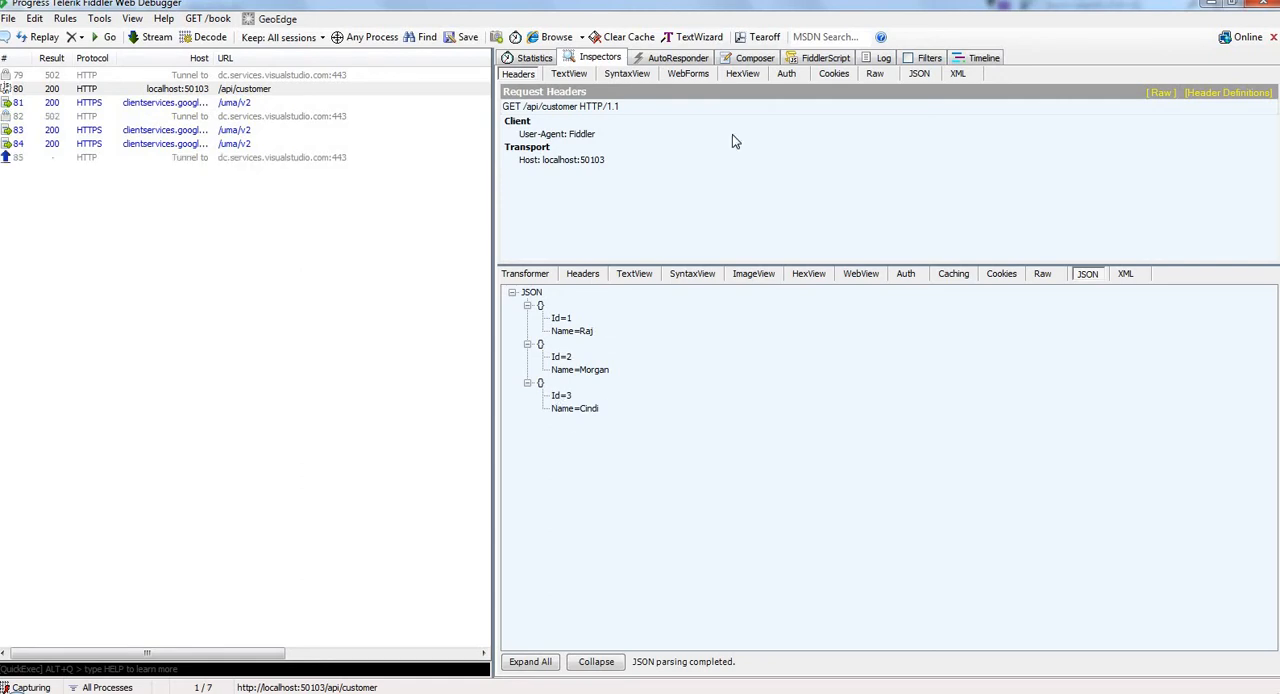
Send GET /api/customer/3 and view the JSON response with Id 3, Name Cindi.
{"action": "left_click", "coordinate": [756, 56]}
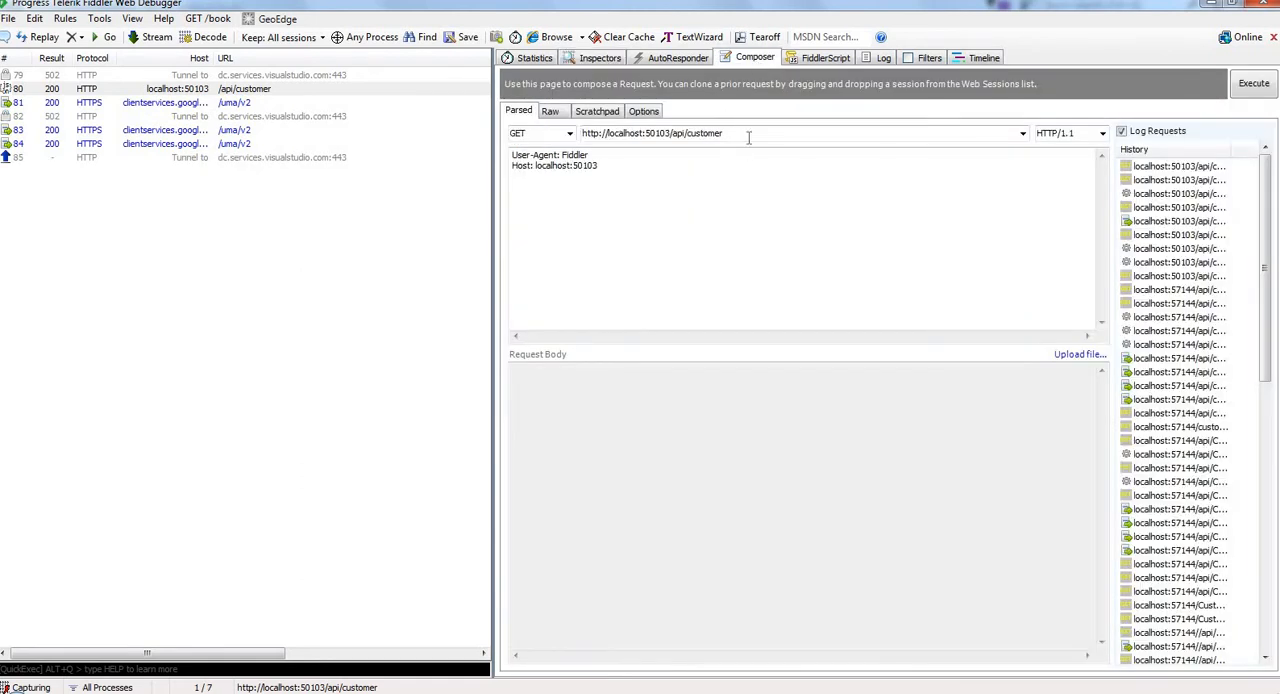
{"action": "left_click", "coordinate": [744, 132]}
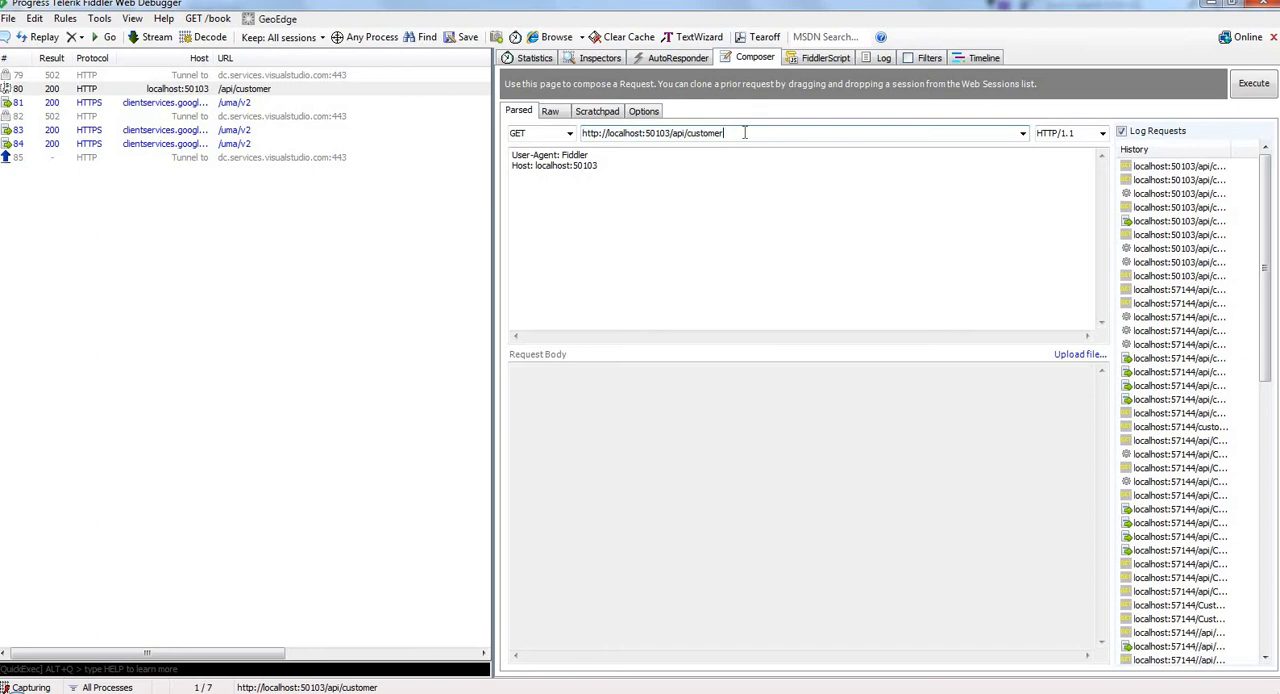
{"action": "type", "text": "/"}
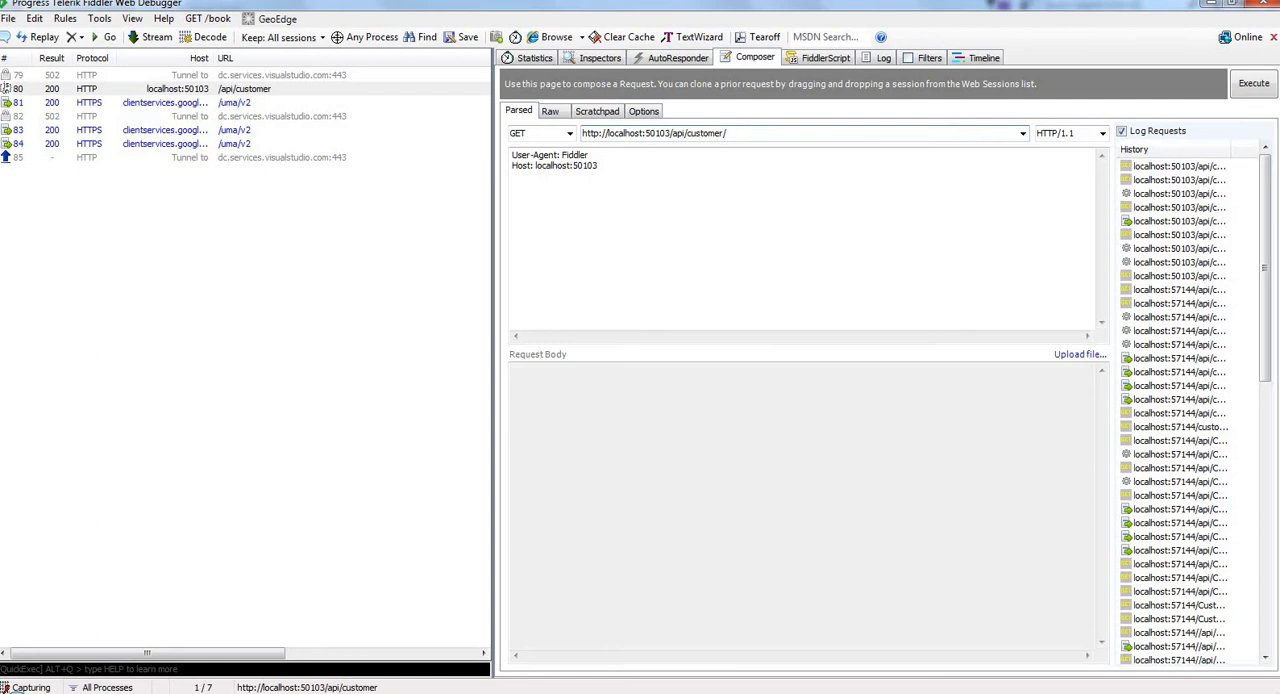
{"action": "type", "text": "3"}
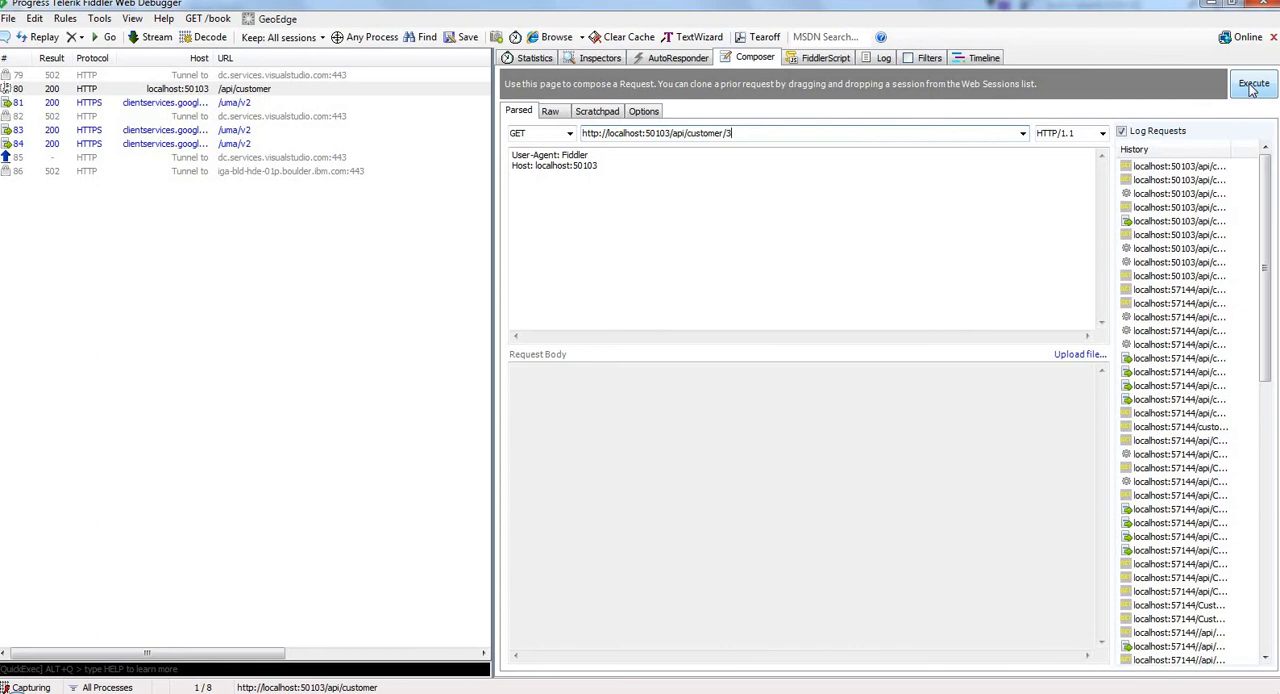
{"action": "left_click", "coordinate": [1252, 84]}
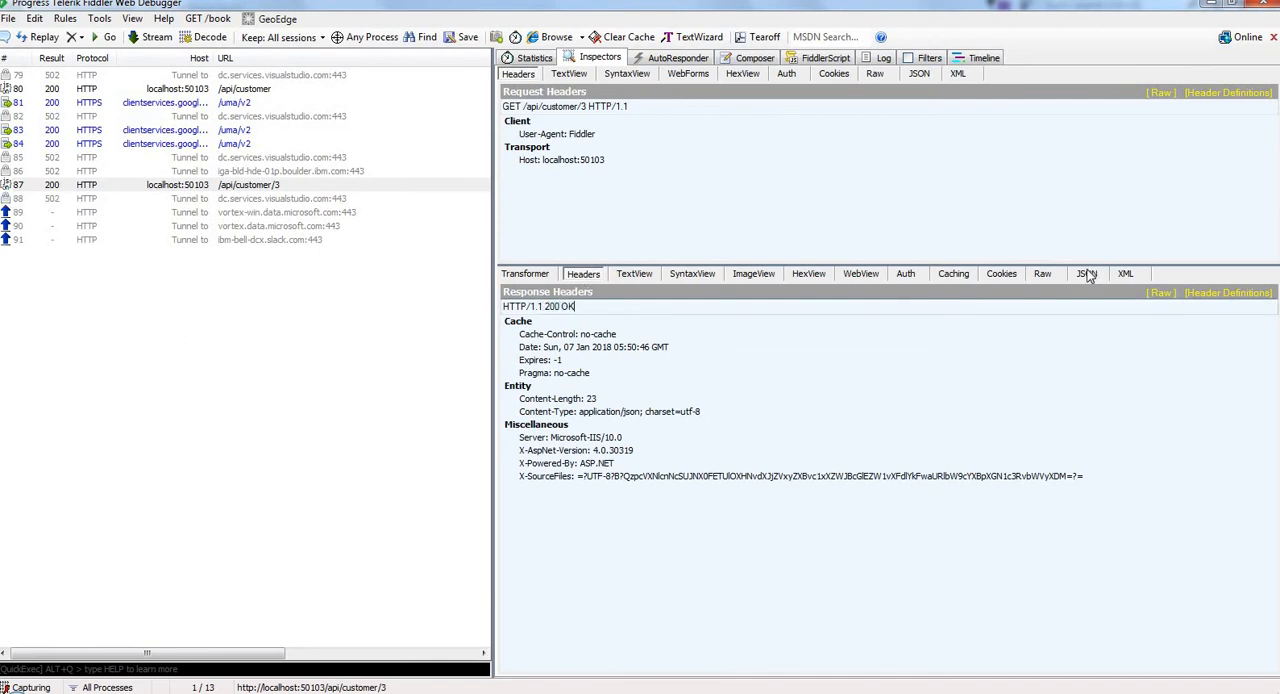
{"action": "left_click", "coordinate": [1088, 272]}
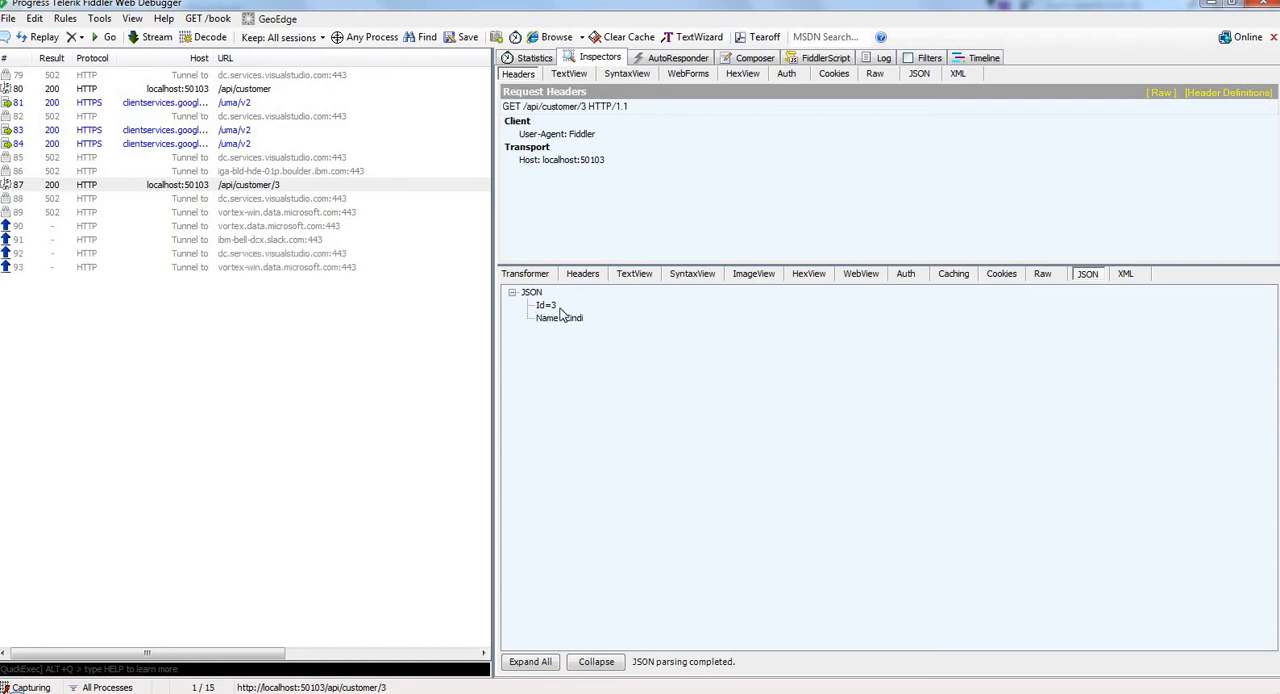
{"action": "left_click", "coordinate": [754, 56]}
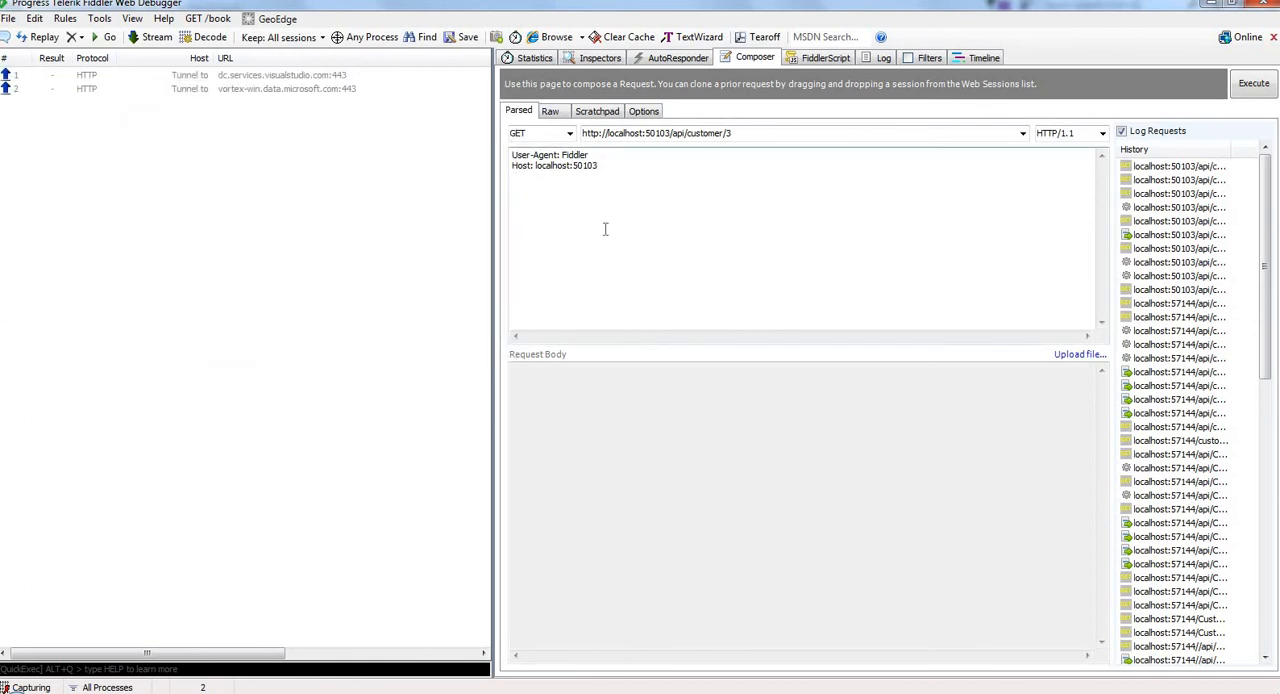
Compose a POST to /api/customer with body {"Id": "4", "Name": "John"}.
{"action": "left_click", "coordinate": [570, 132]}
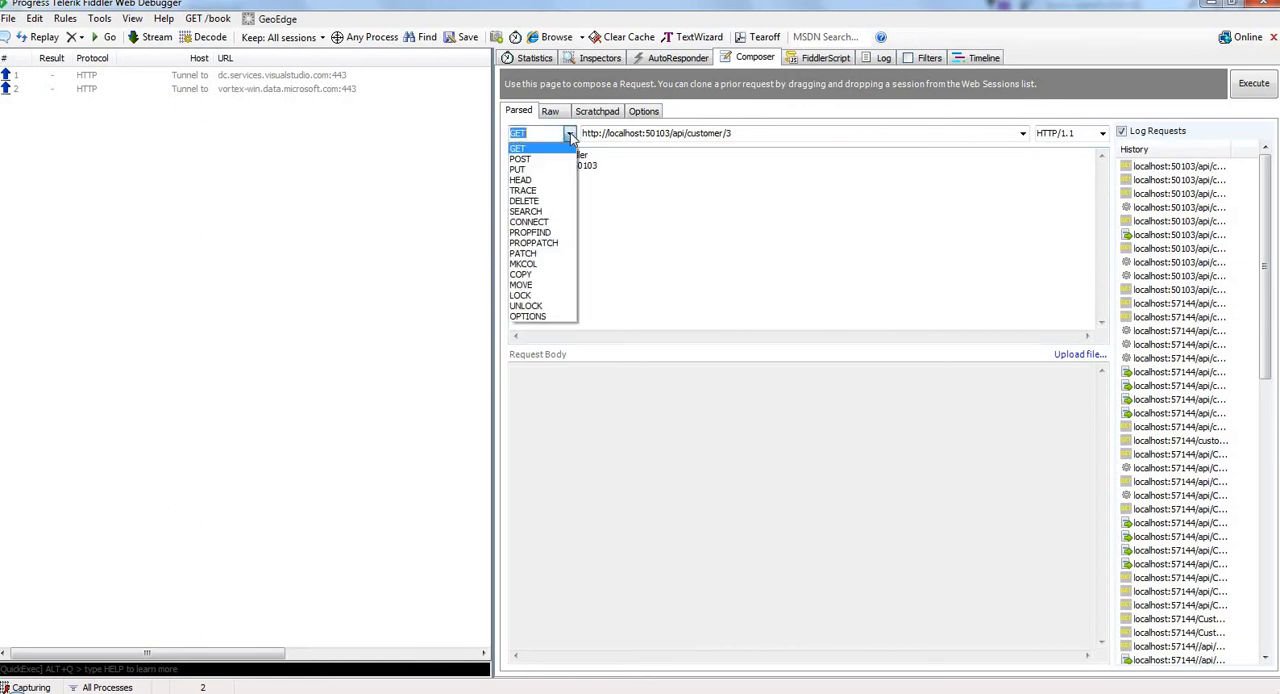
{"action": "left_click", "coordinate": [520, 160]}
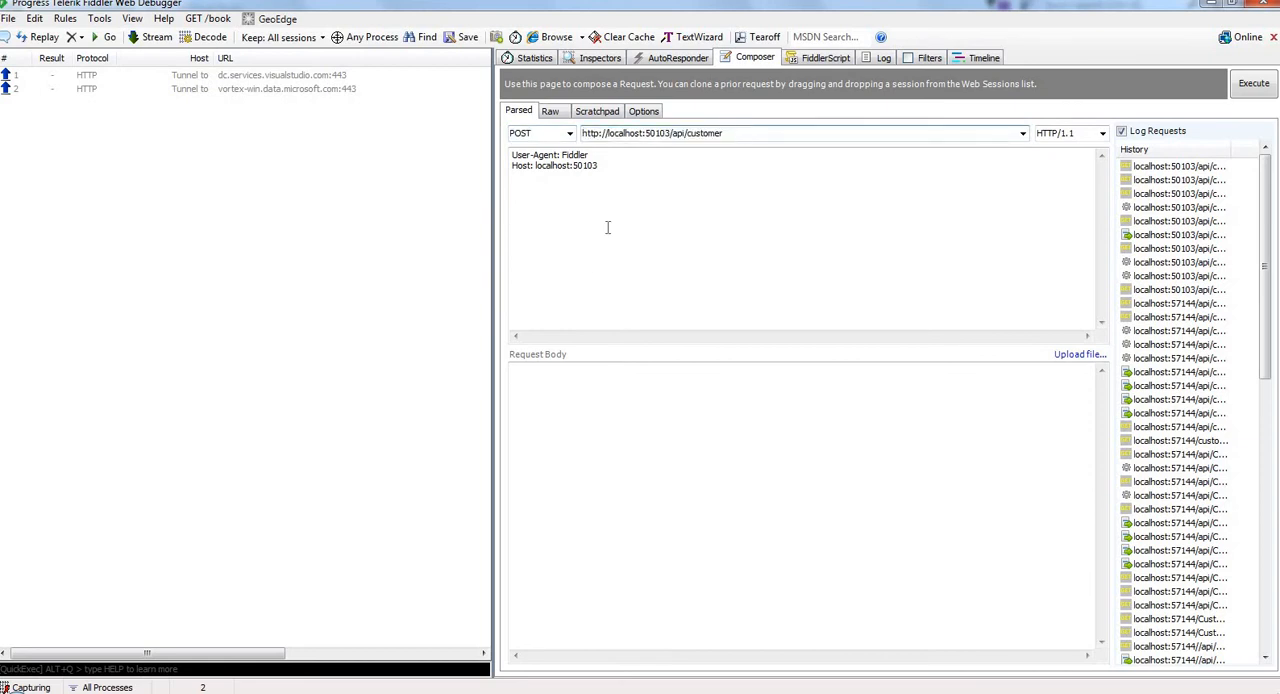
{"action": "left_click", "coordinate": [564, 376]}
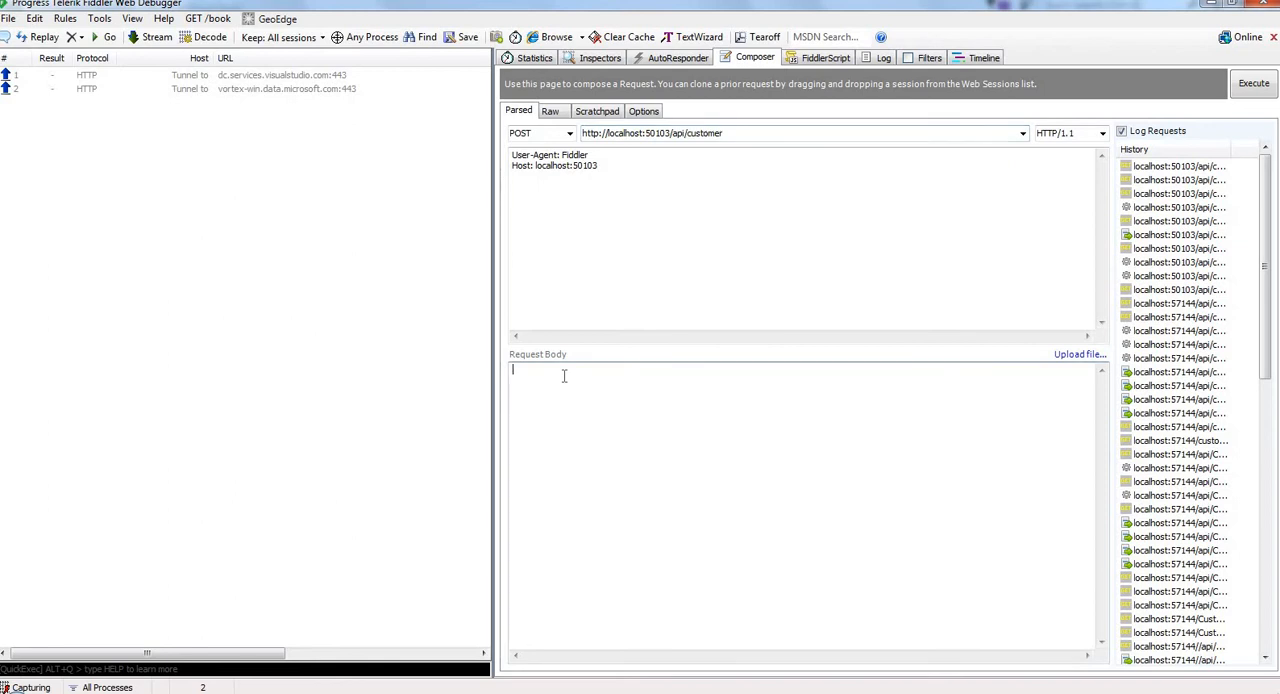
{"action": "type", "text": "{"}
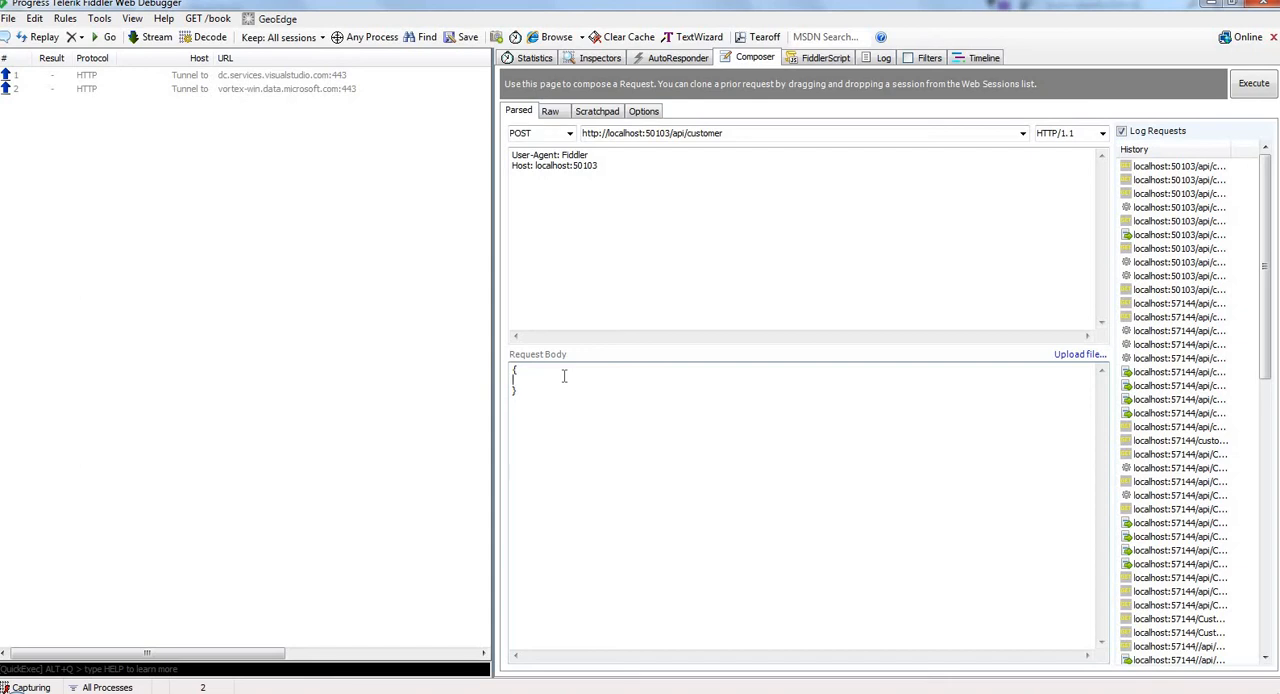
{"action": "left_click", "coordinate": [1252, 84]}
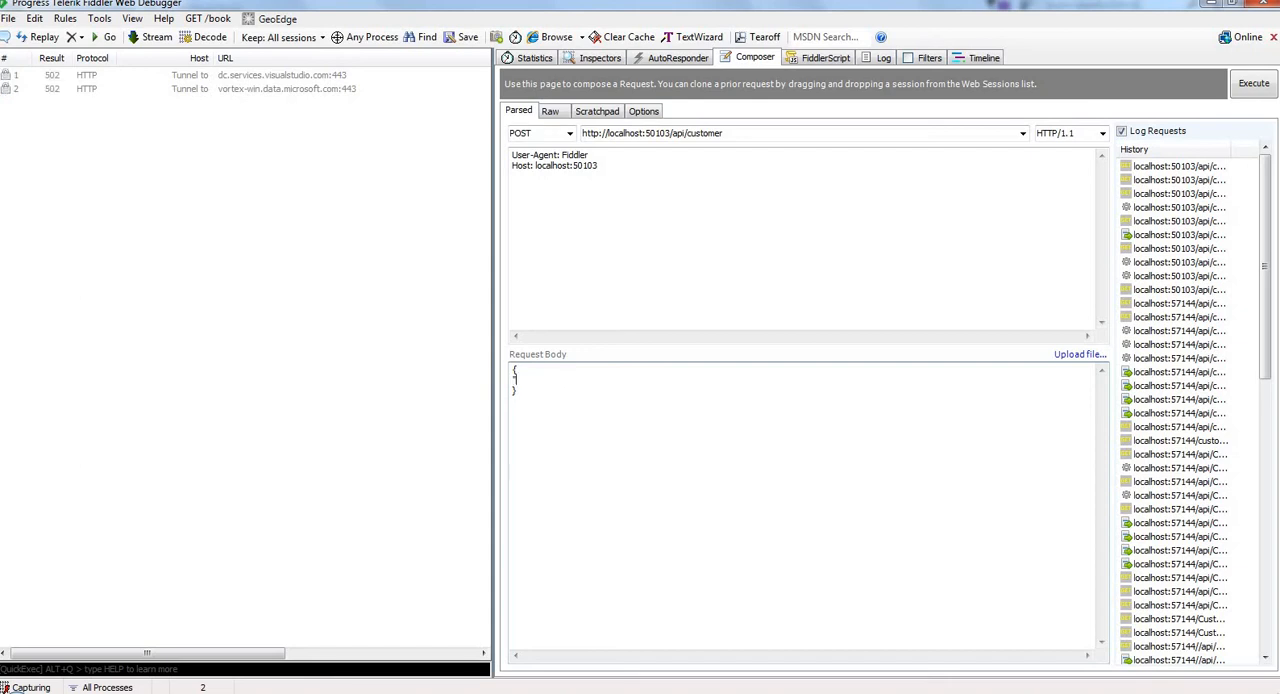
{"action": "type", "text": "\"Id\""}
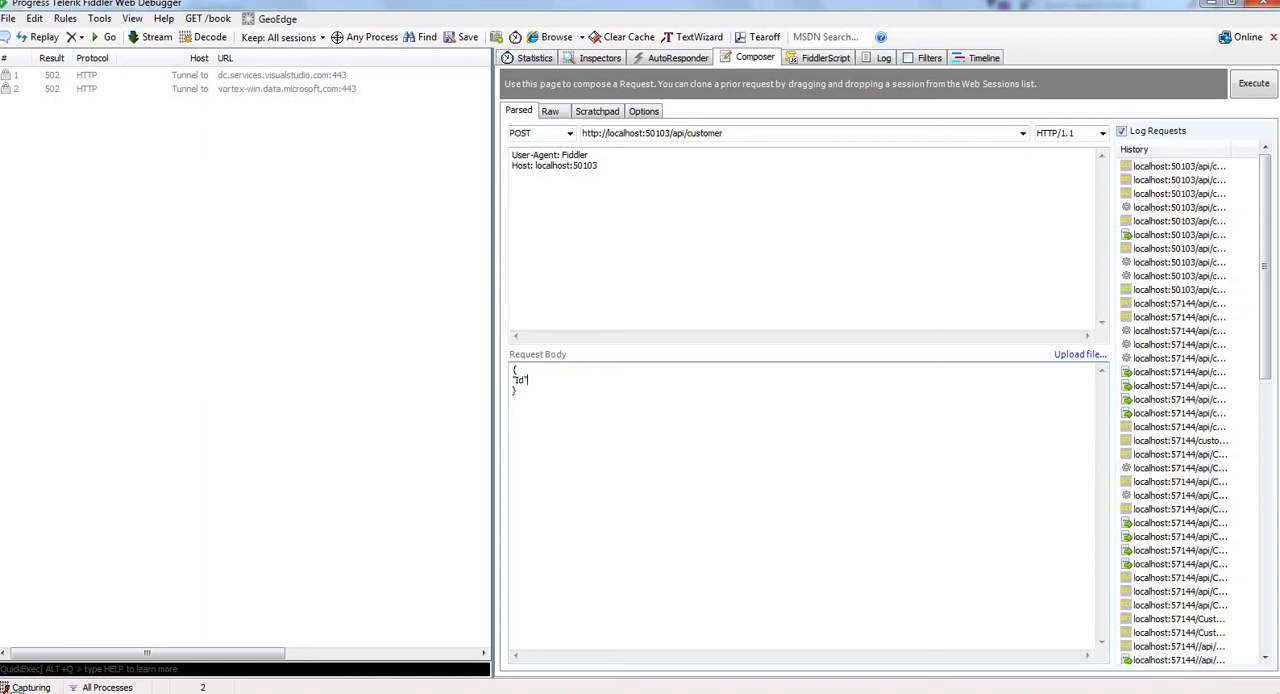
{"action": "type", "text": "4\", \"Name\": \"John\""}
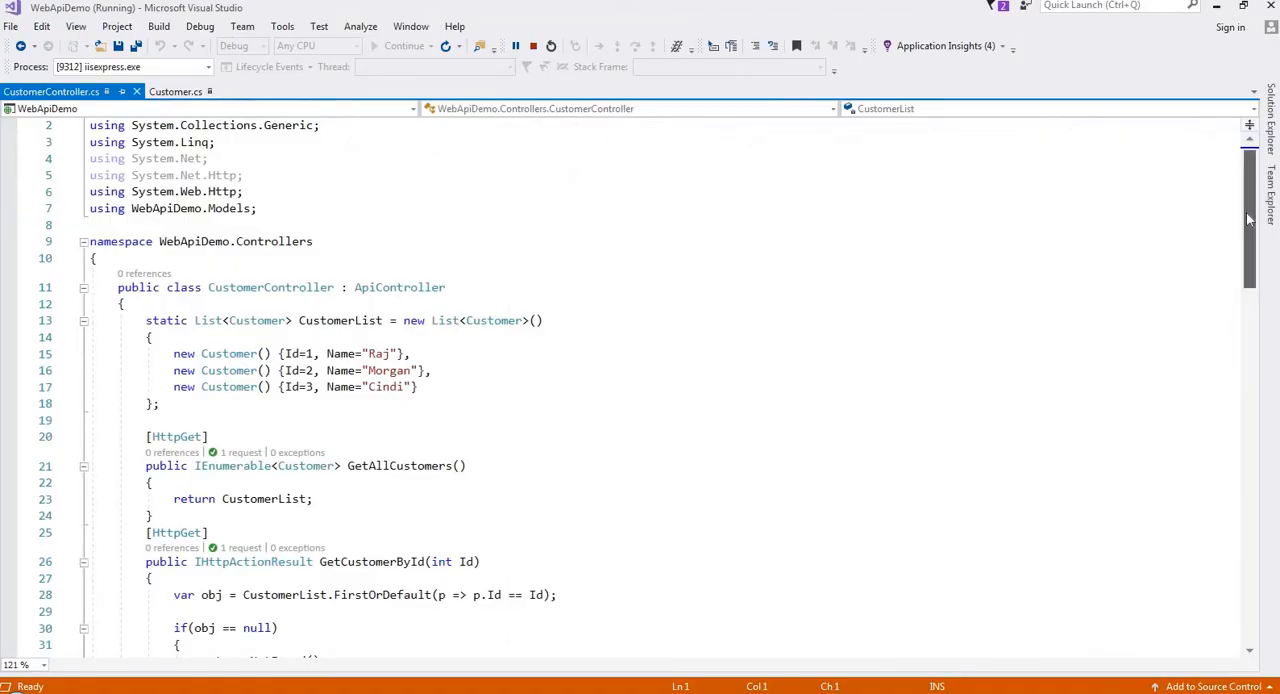
{"action": "scroll", "scroll_direction": "down", "scroll_amount": 3}
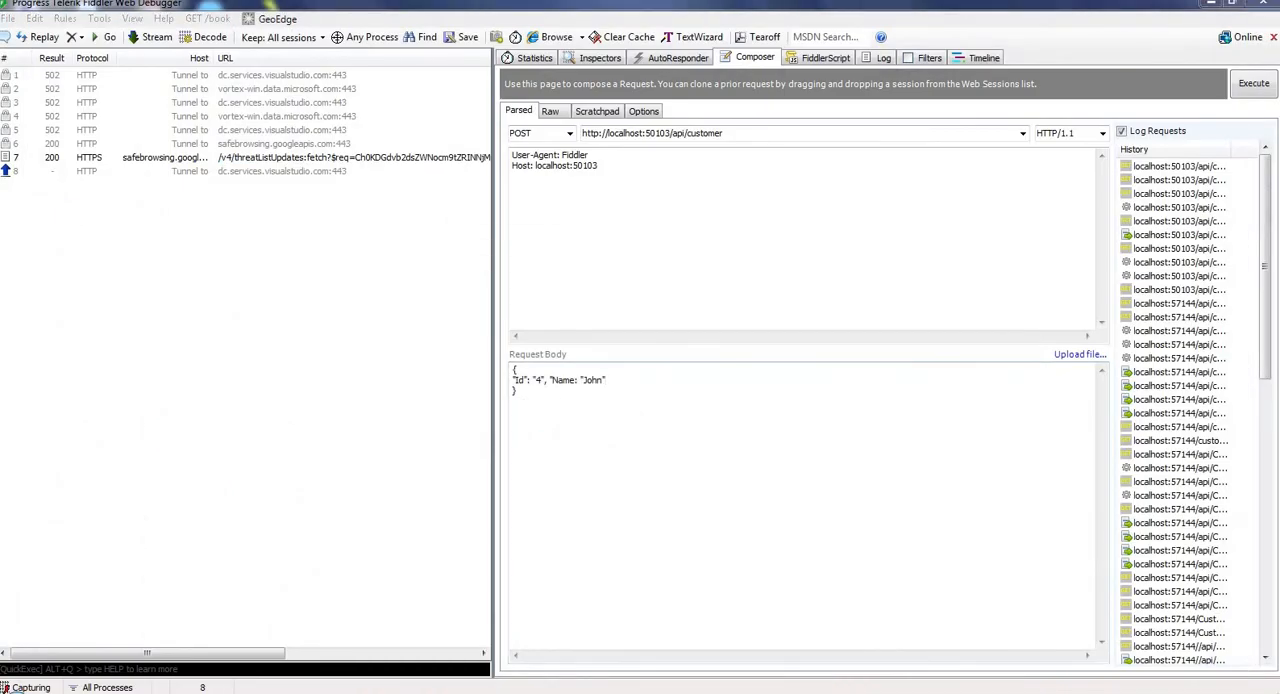
Send the POST with Content-Type: application/json and see the new /api/customer session.
{"action": "left_click", "coordinate": [1252, 84]}
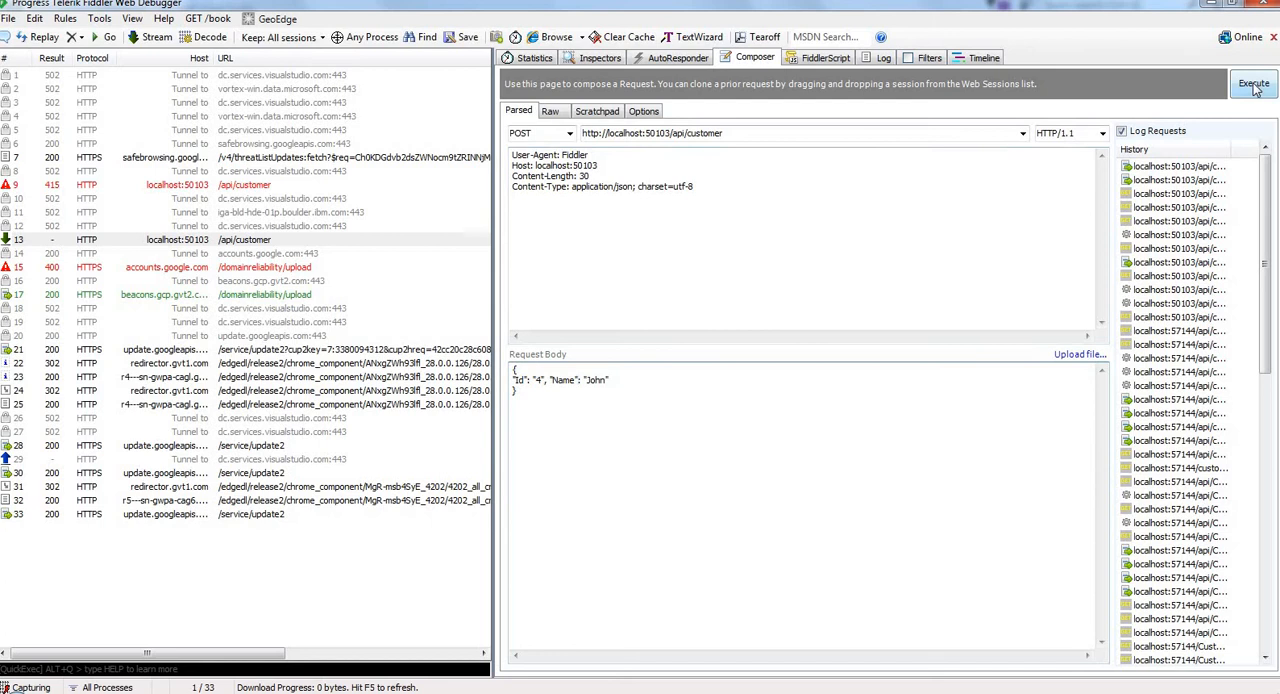
{"action": "left_click", "coordinate": [1252, 84]}
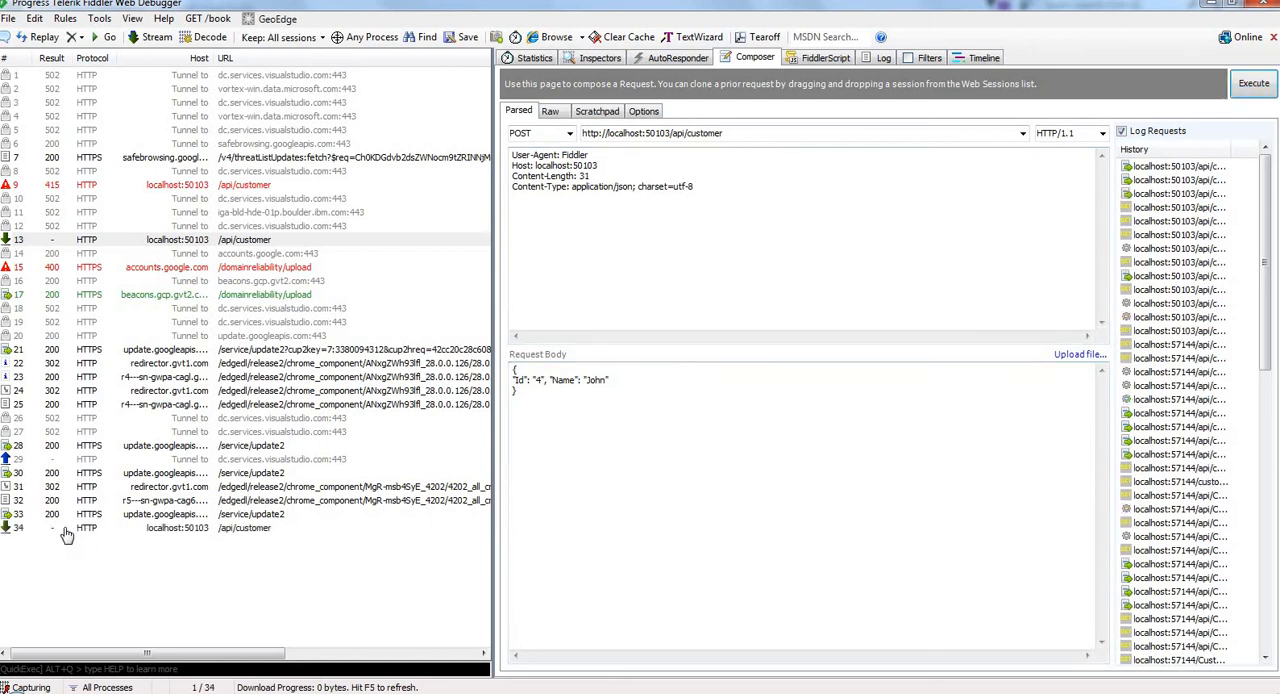
{"action": "left_click", "coordinate": [600, 56]}
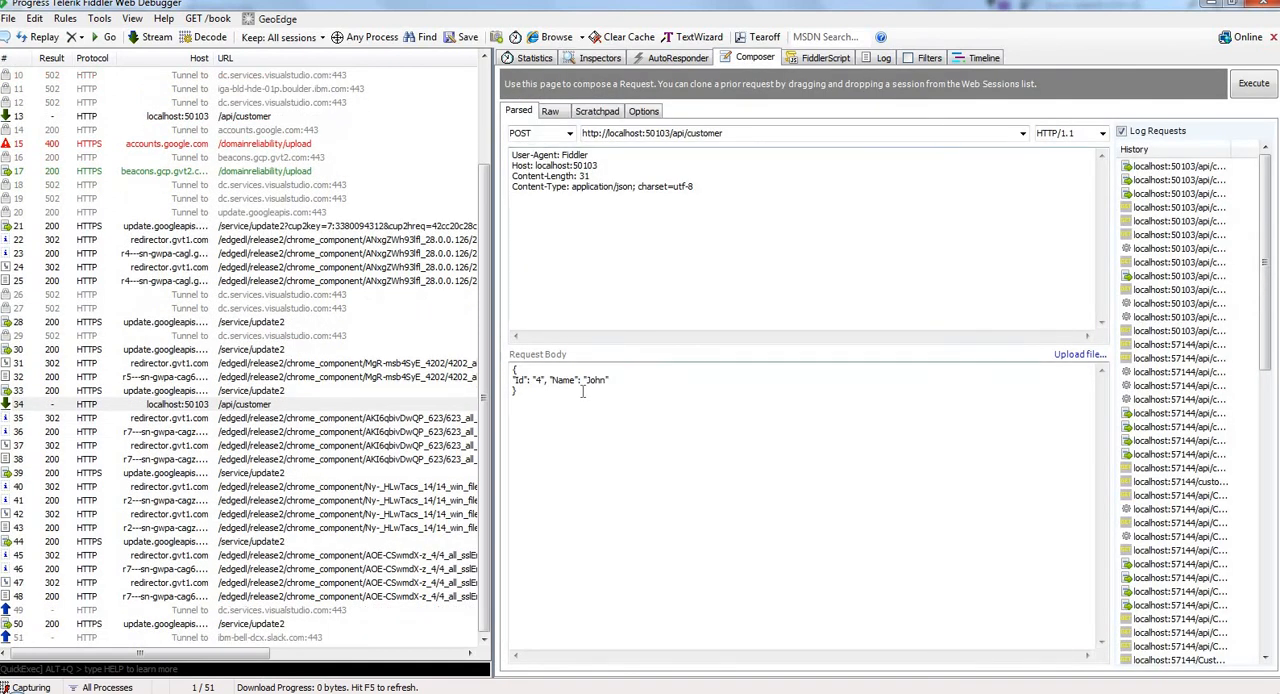
Clear sessions, GET /api/customer and view JSON listing Raj, Morgan, Cindi and John.
{"action": "left_click", "coordinate": [568, 132]}
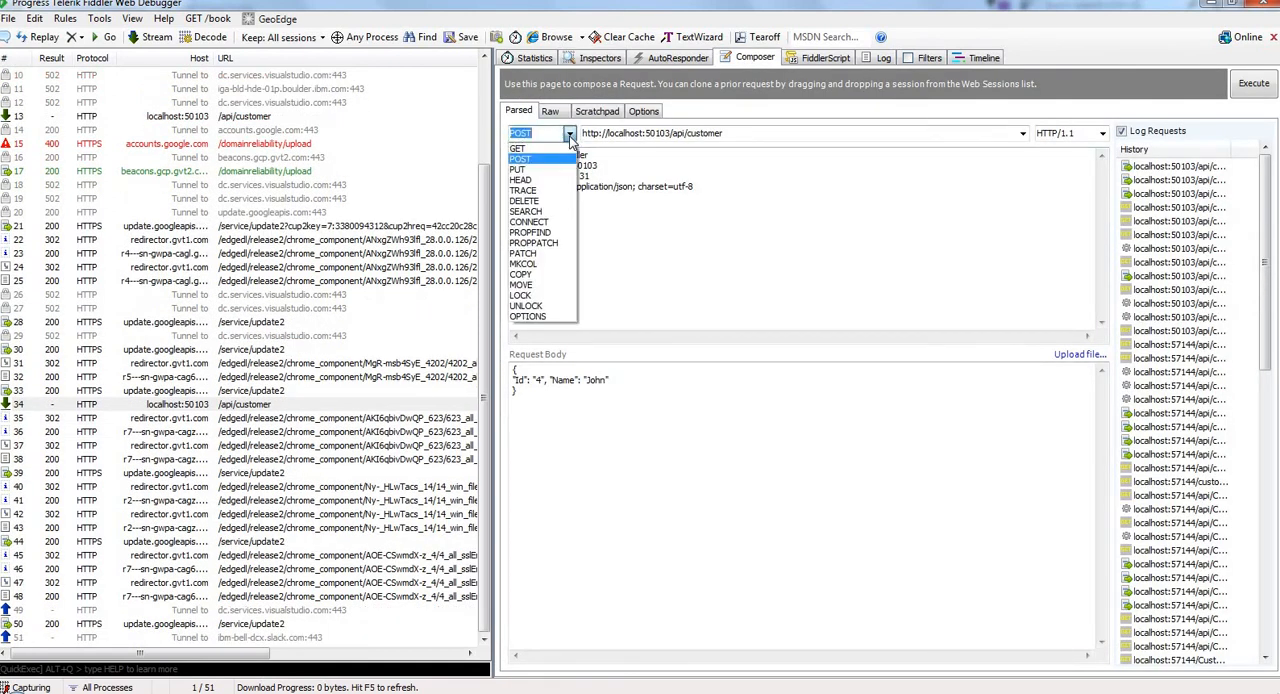
{"action": "left_click", "coordinate": [518, 148]}
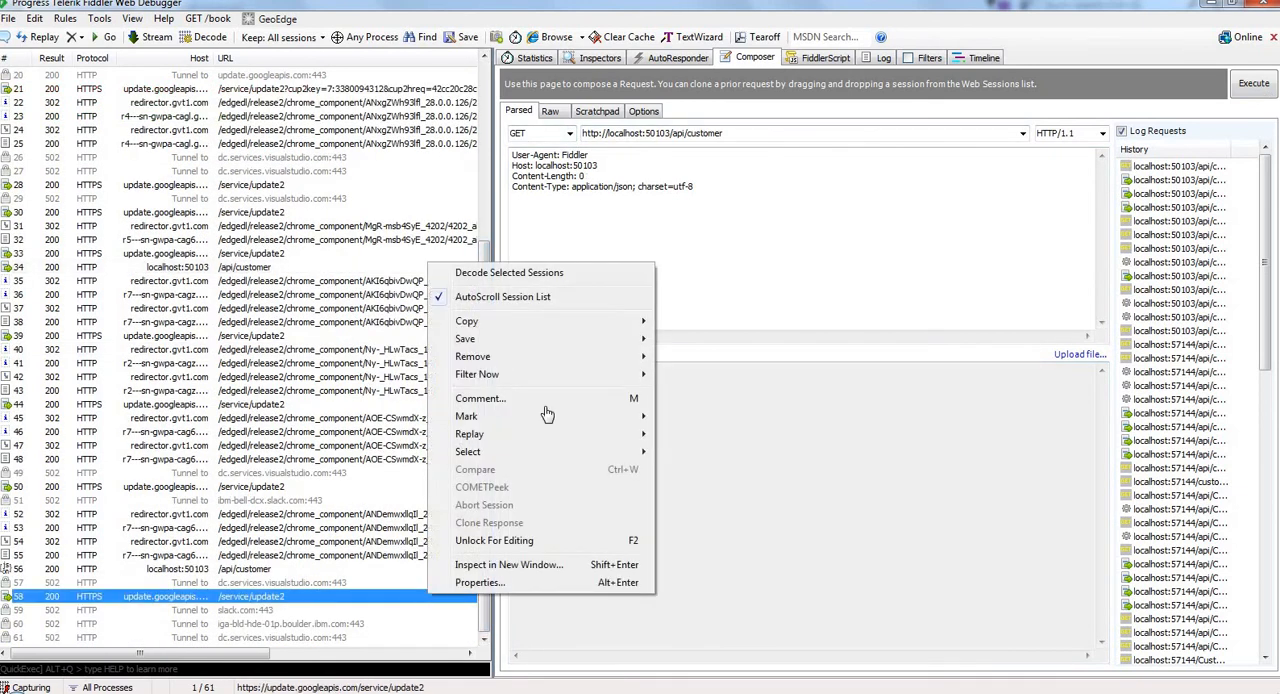
{"action": "mouse_move", "coordinate": [472, 356]}
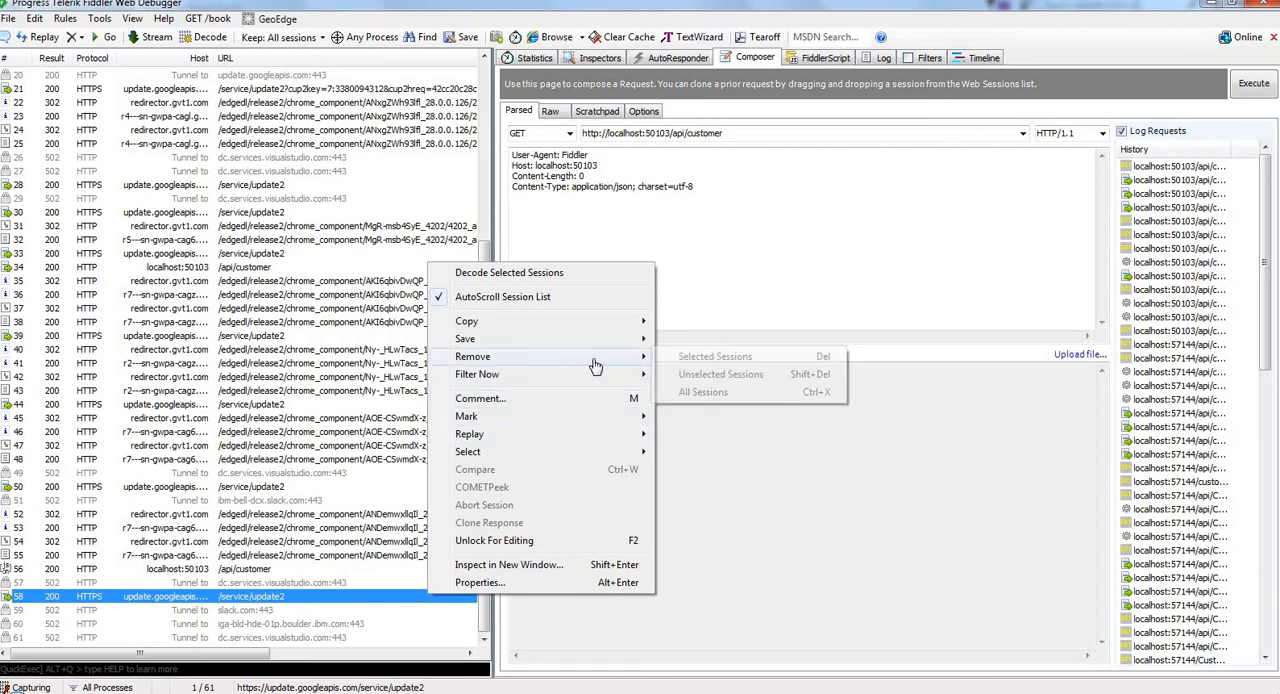
{"action": "left_click", "coordinate": [702, 392]}
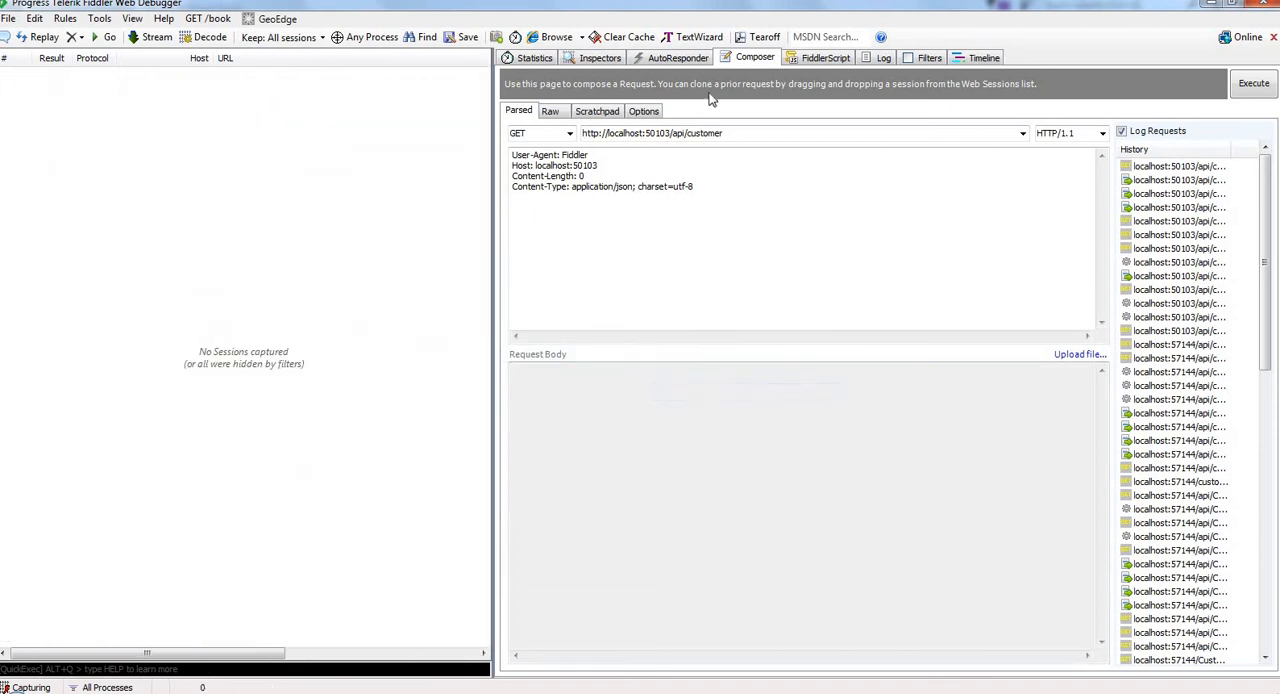
{"action": "left_click", "coordinate": [1252, 84]}
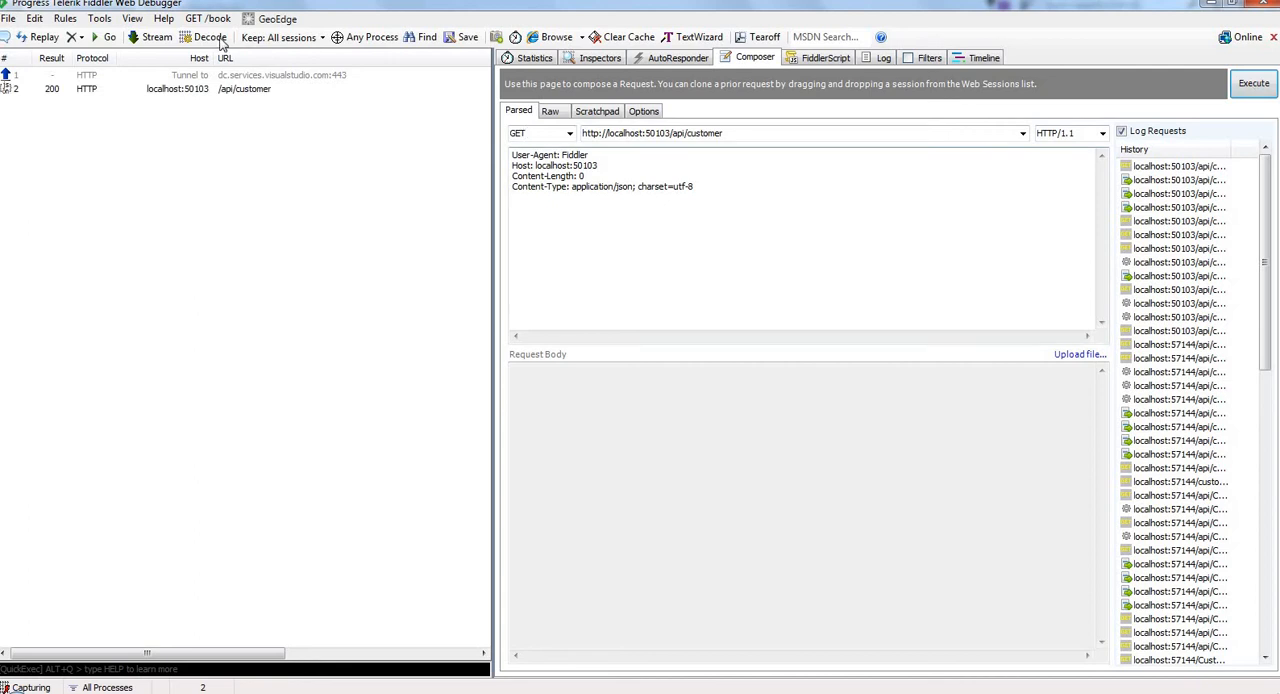
{"action": "left_click", "coordinate": [600, 56]}
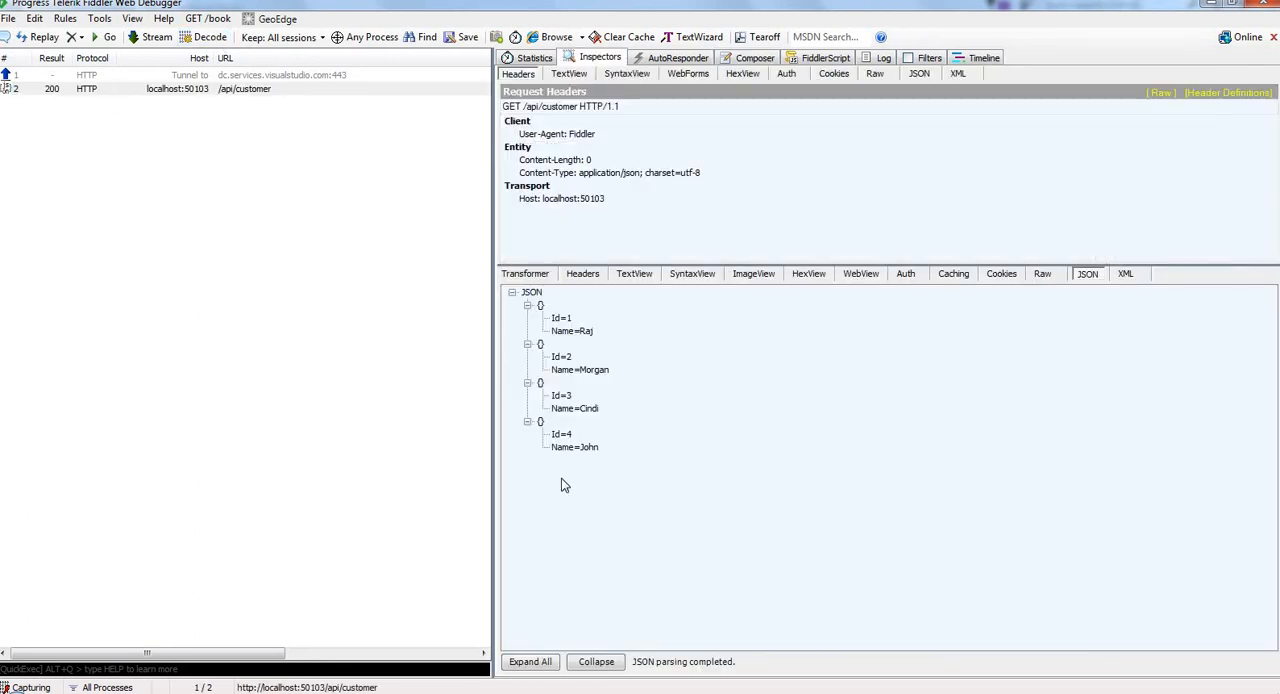
{"action": "mouse_move", "coordinate": [604, 452]}
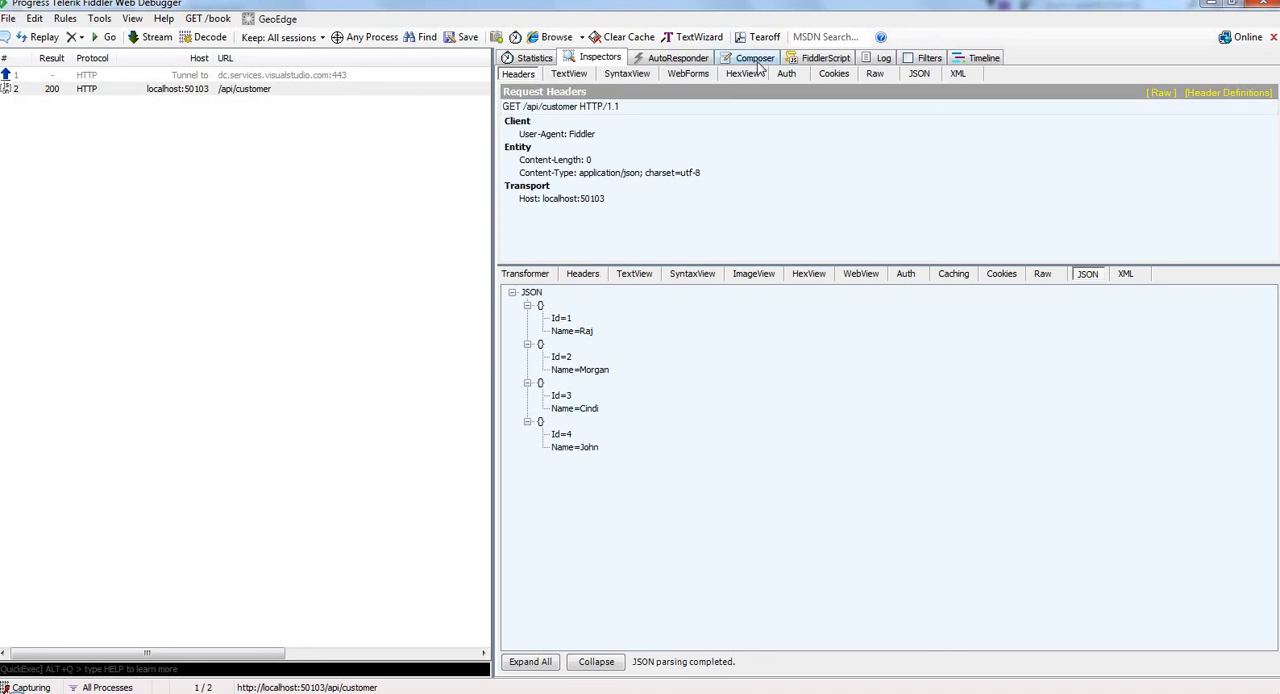
Send DELETE to /api/customer/4 and open its 200 result session.
{"action": "left_click", "coordinate": [754, 56]}
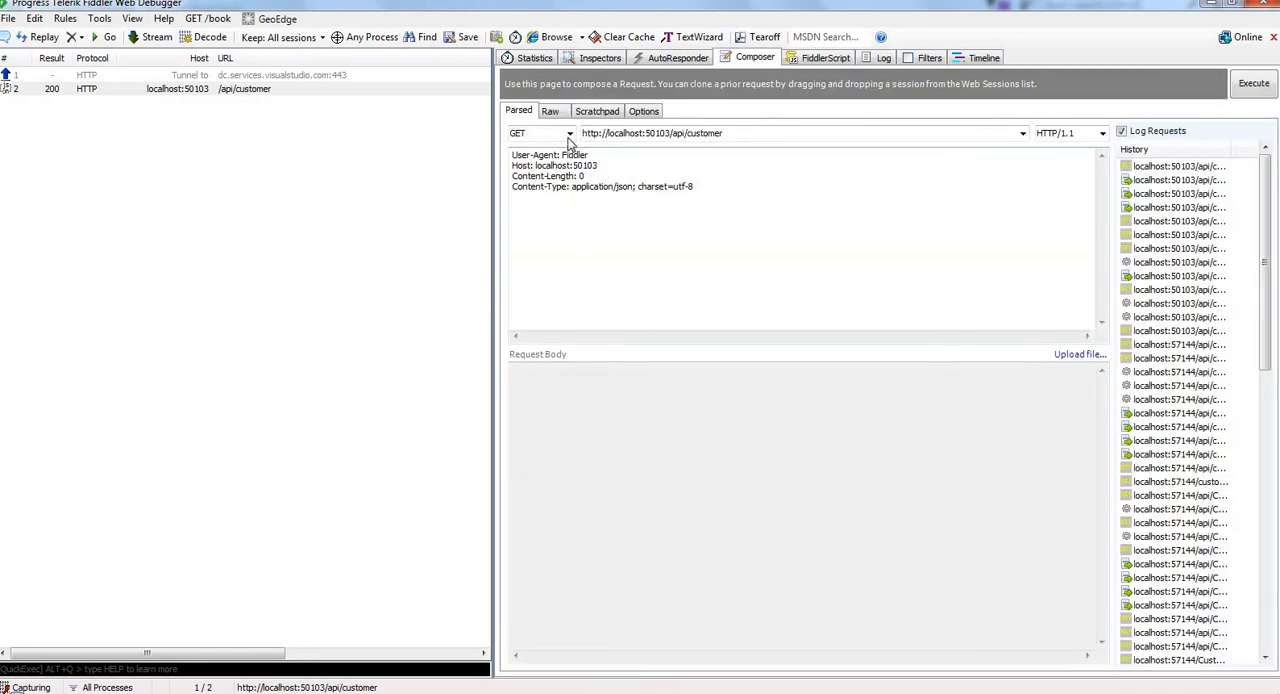
{"action": "left_click", "coordinate": [568, 132]}
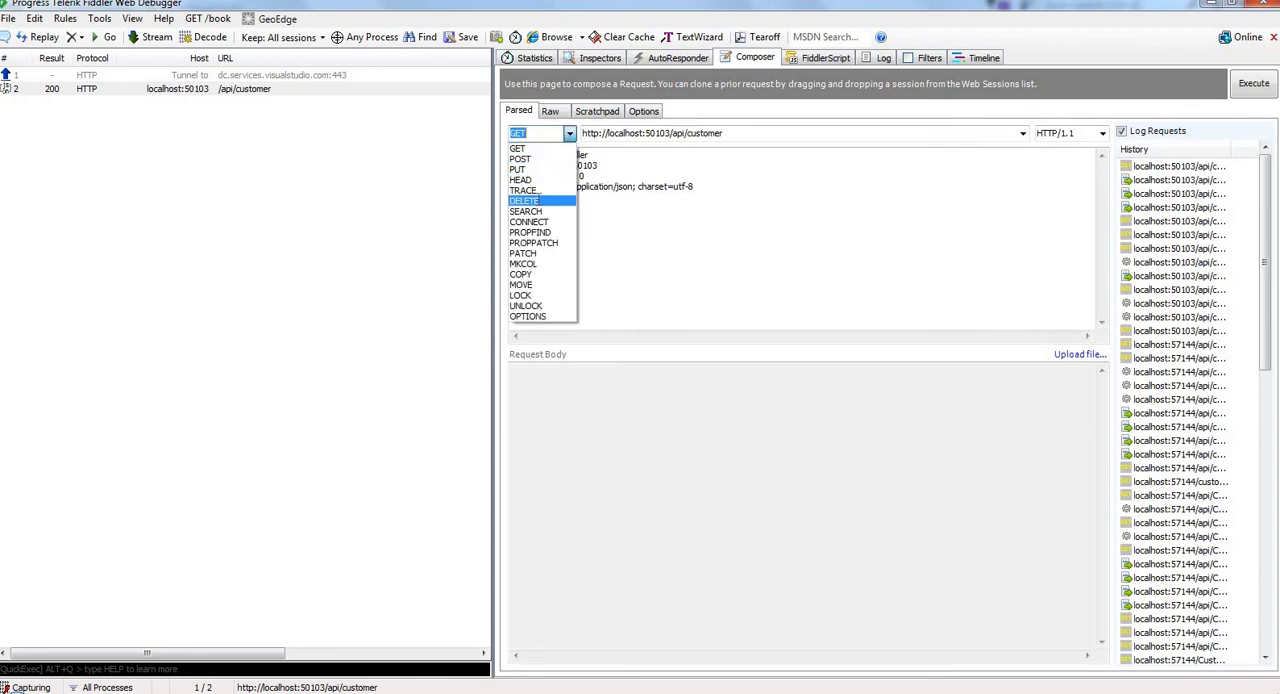
{"action": "left_click", "coordinate": [524, 200]}
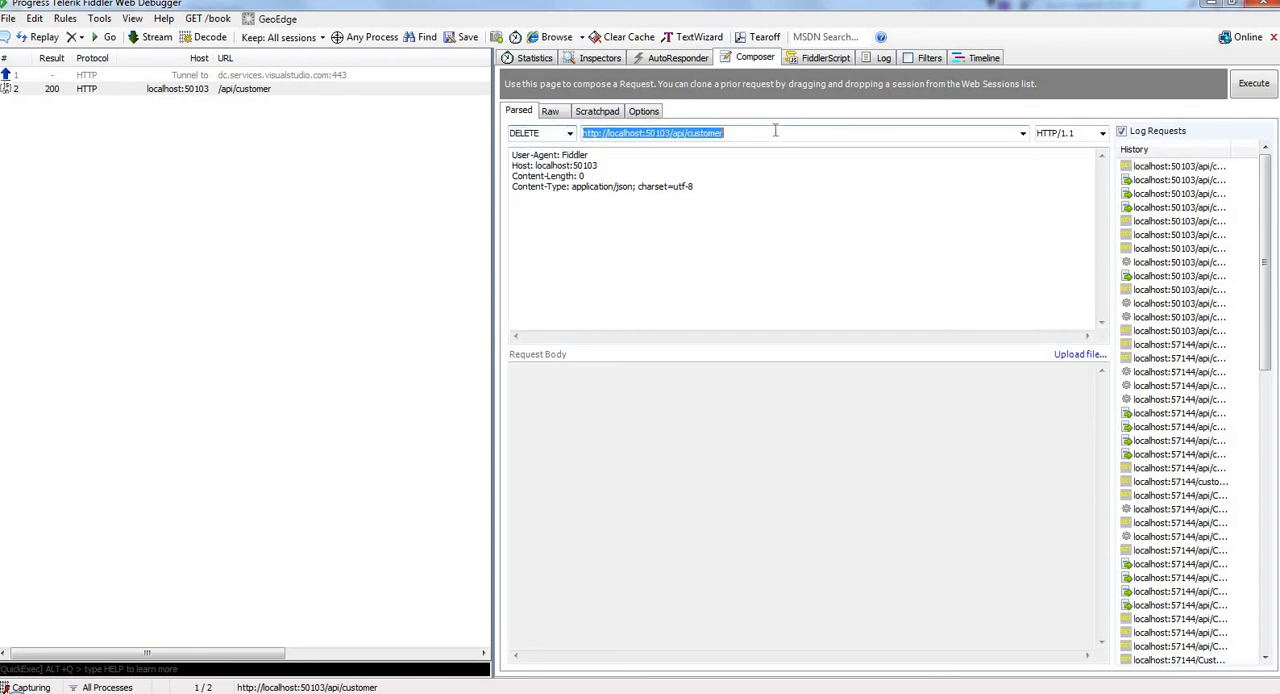
{"action": "type", "text": "/"}
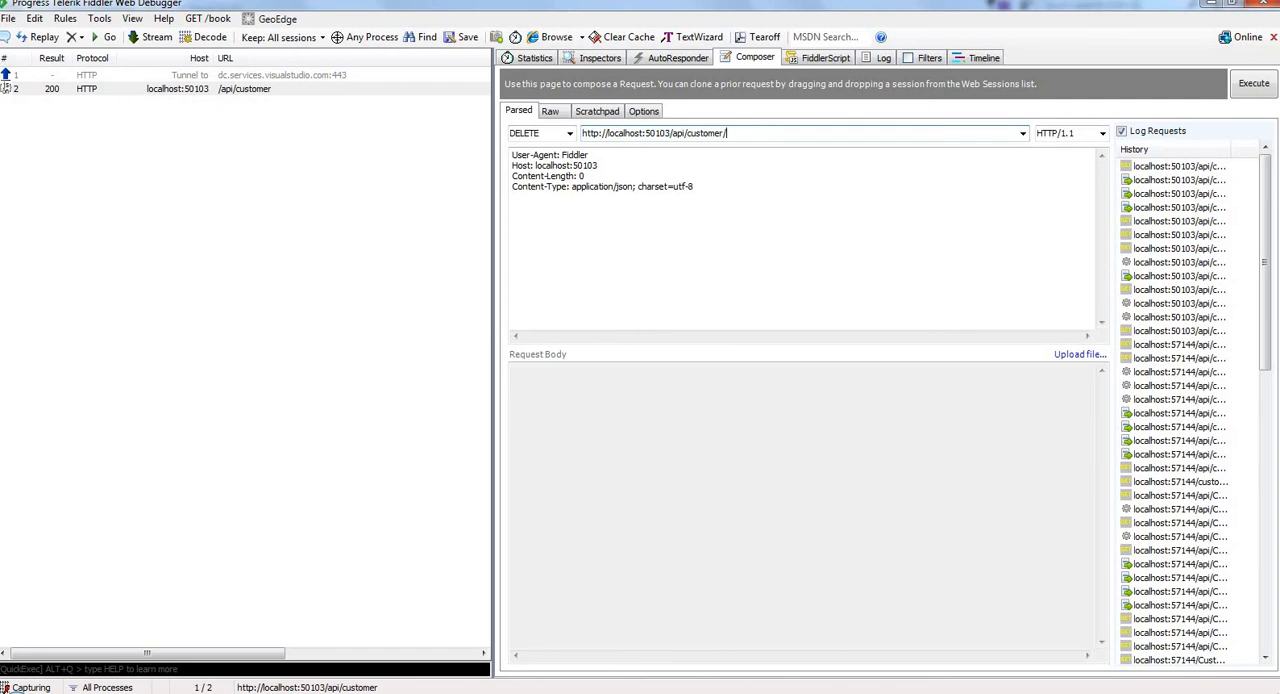
{"action": "type", "text": "4"}
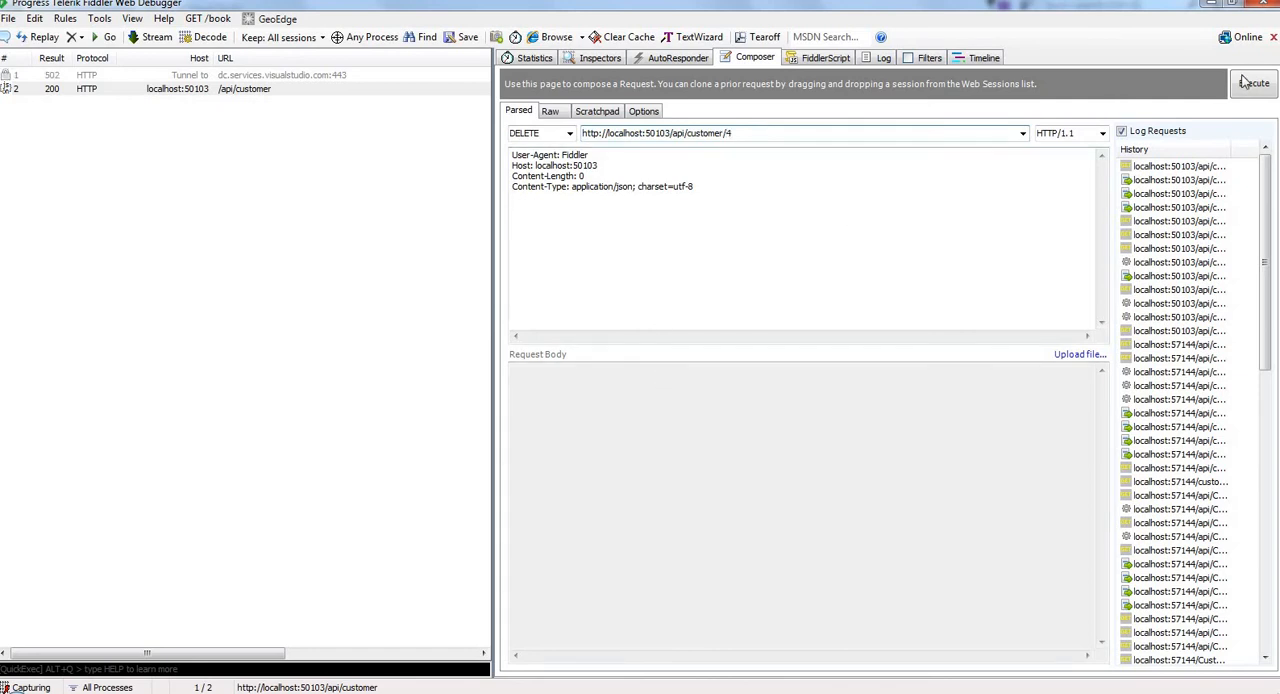
{"action": "left_click", "coordinate": [1254, 84]}
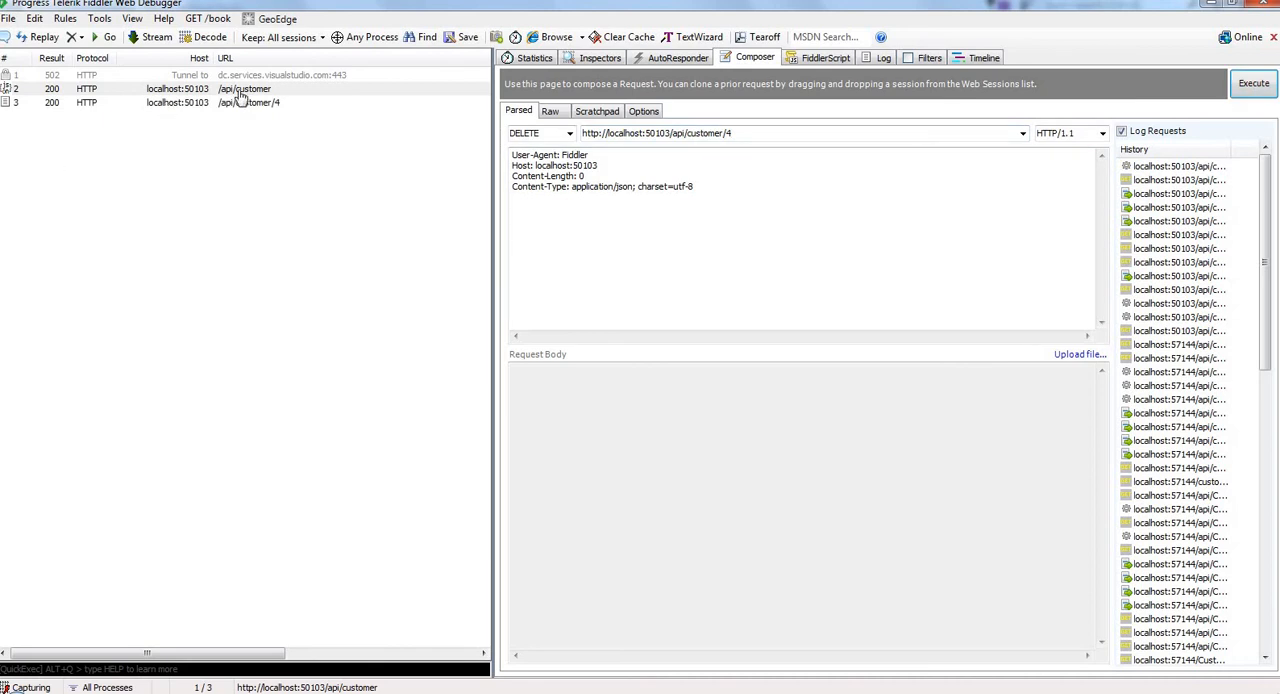
{"action": "mouse_move", "coordinate": [172, 104]}
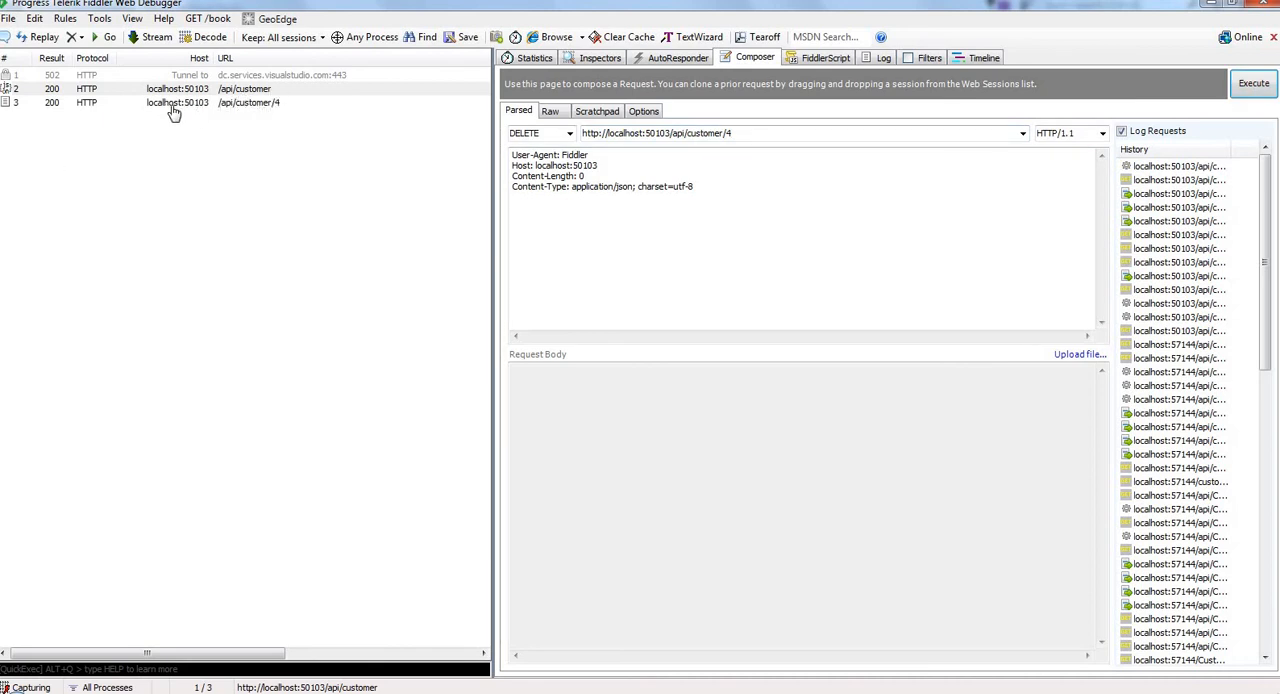
{"action": "left_click", "coordinate": [600, 56]}
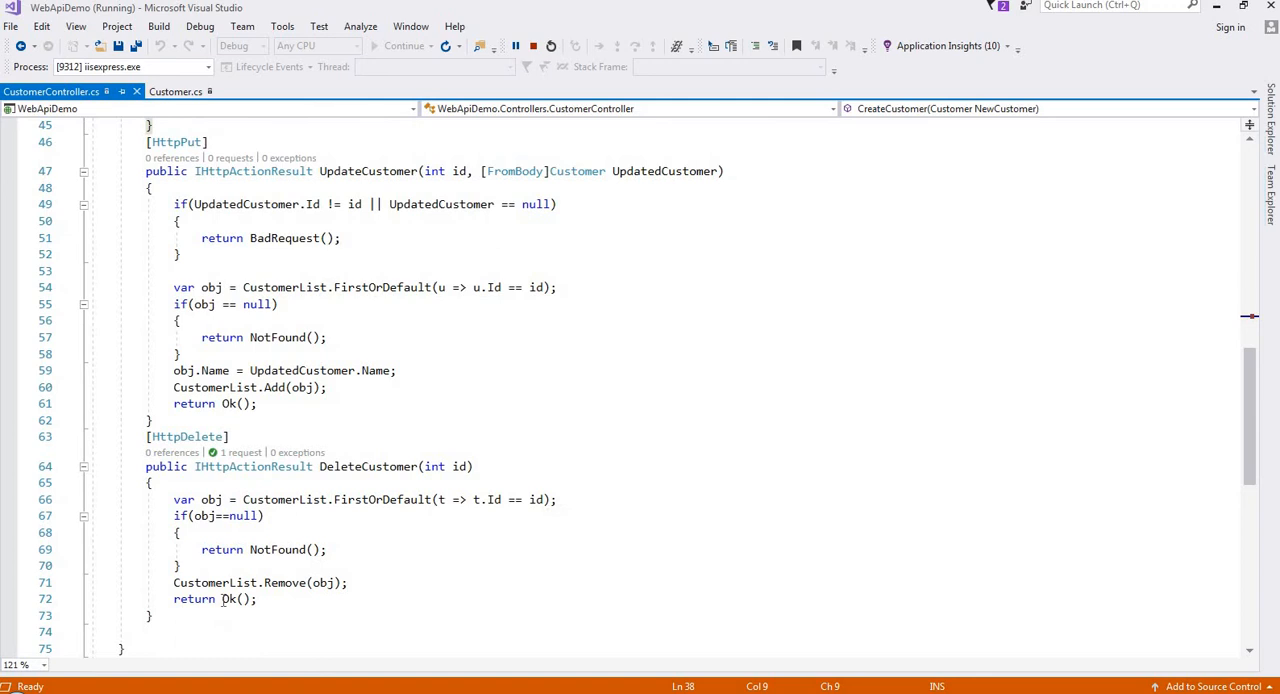
Highlight the Ok() return in DeleteCustomer, then bring Fiddler back to the front.
{"action": "double_click", "coordinate": [236, 598]}
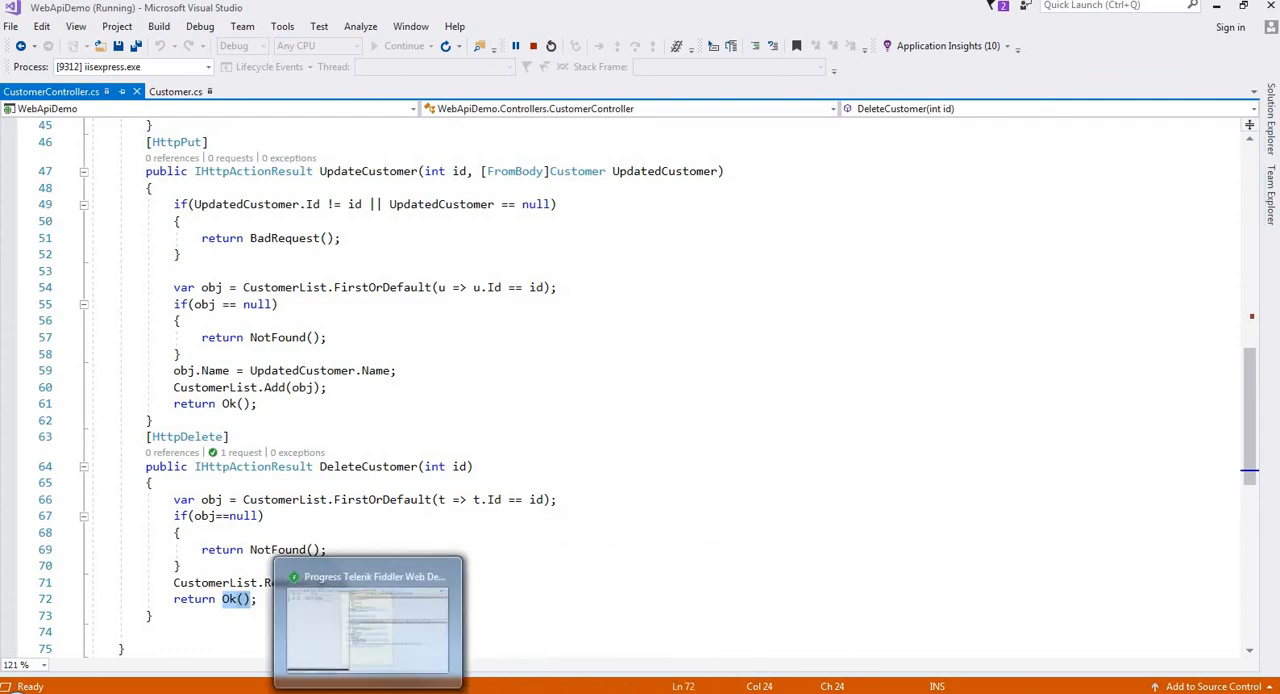
{"action": "left_click", "coordinate": [368, 620]}
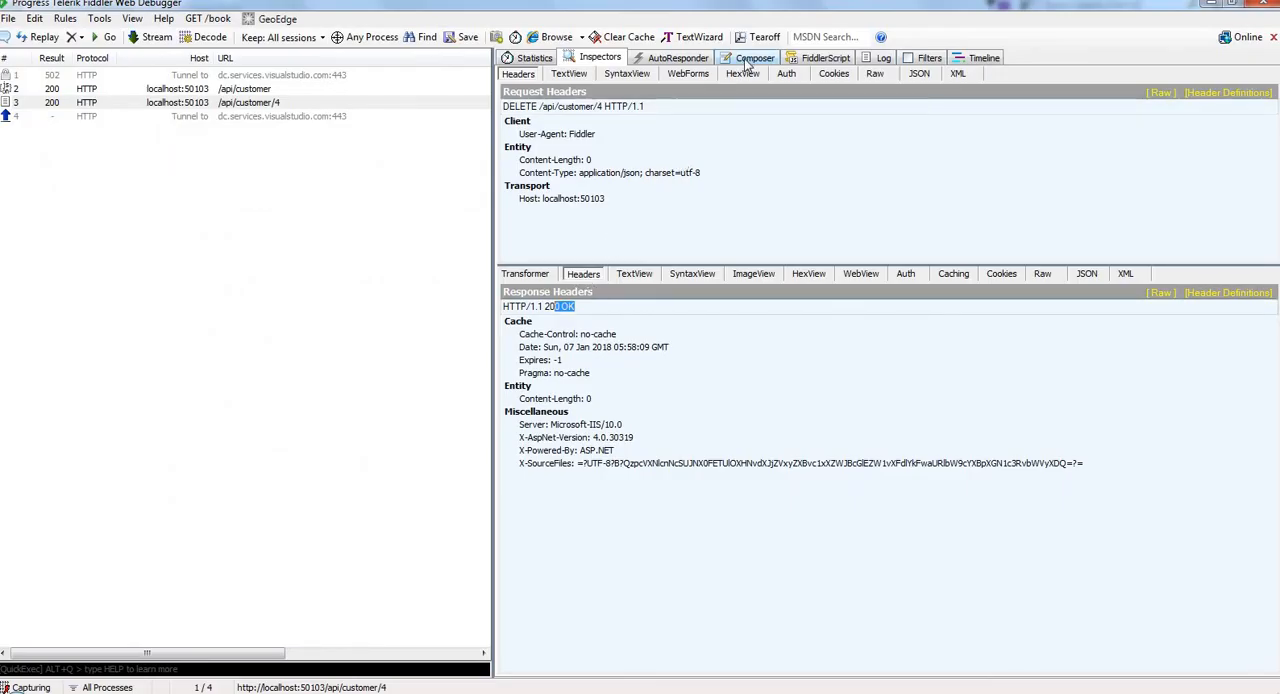
Send GET /api/customer/4 again and confirm the HTTP/1.1 404 Not Found status.
{"action": "left_click", "coordinate": [754, 56]}
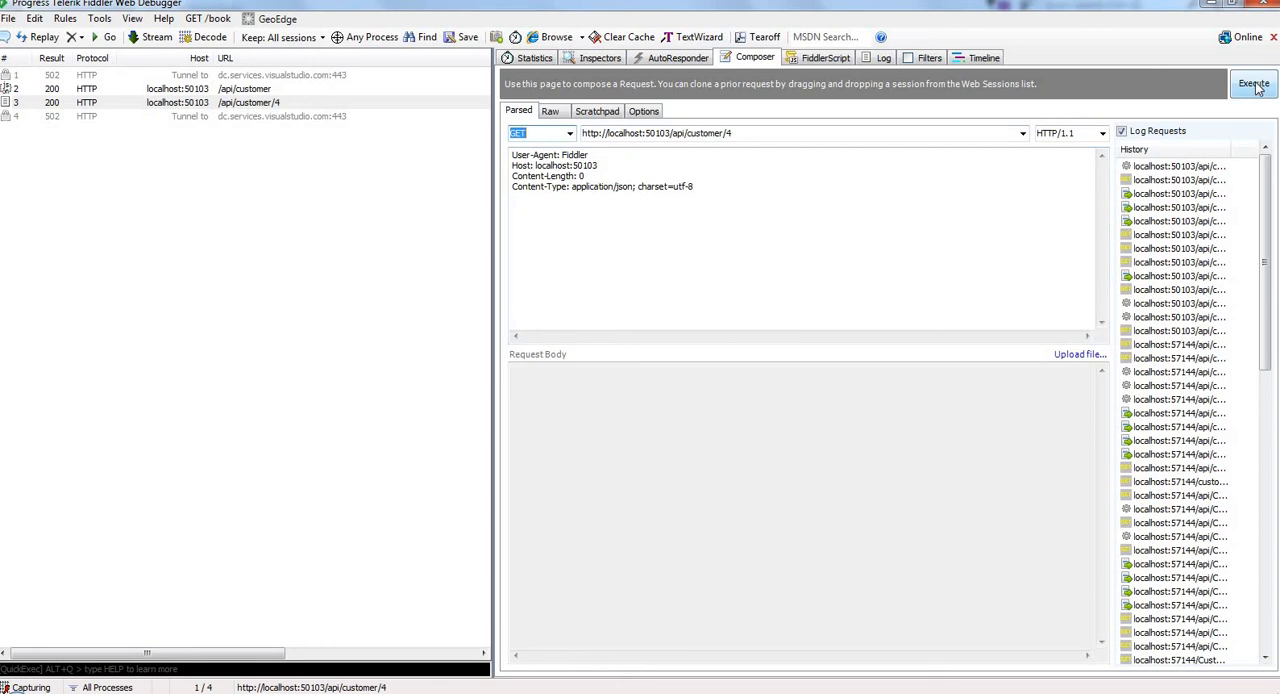
{"action": "left_click", "coordinate": [1252, 84]}
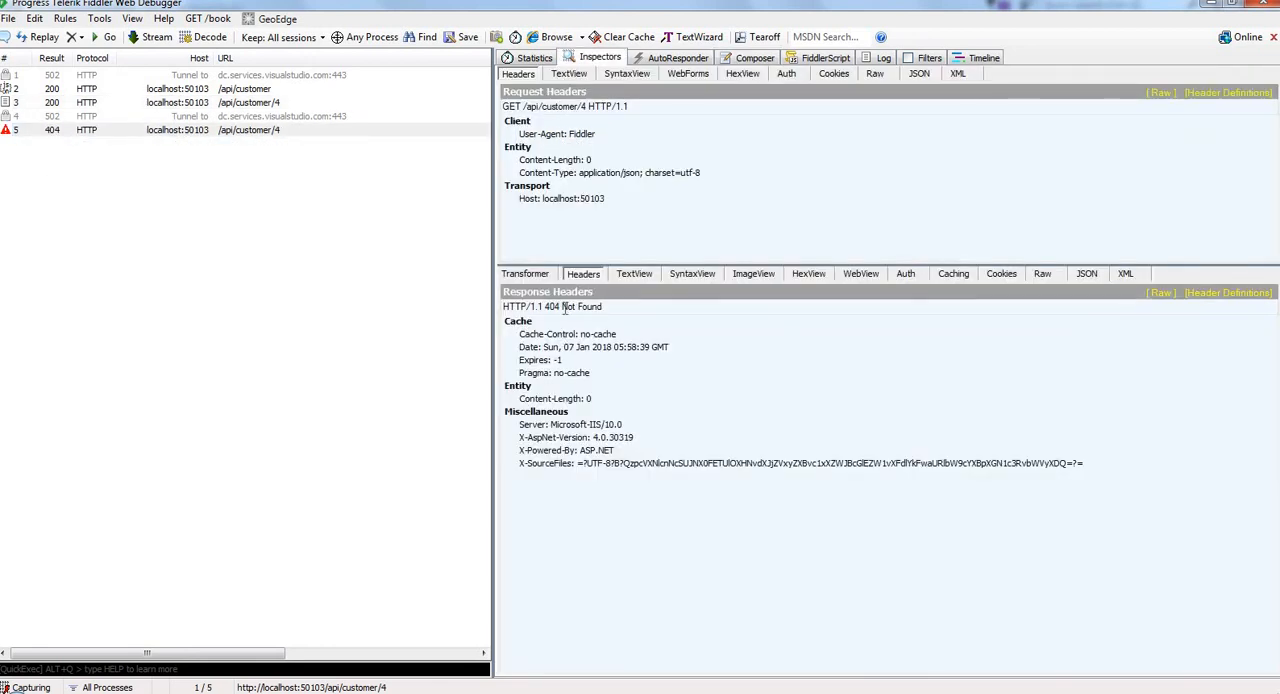
{"action": "double_click", "coordinate": [580, 306]}
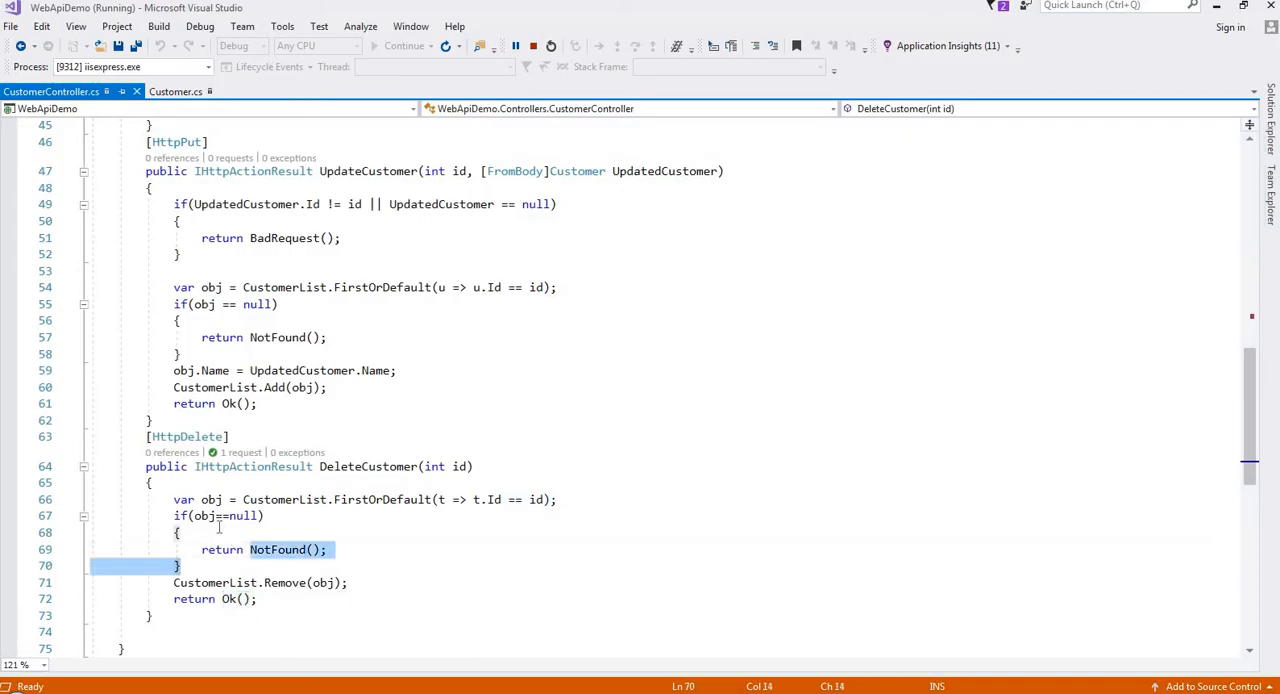
{"action": "mouse_move", "coordinate": [280, 548]}
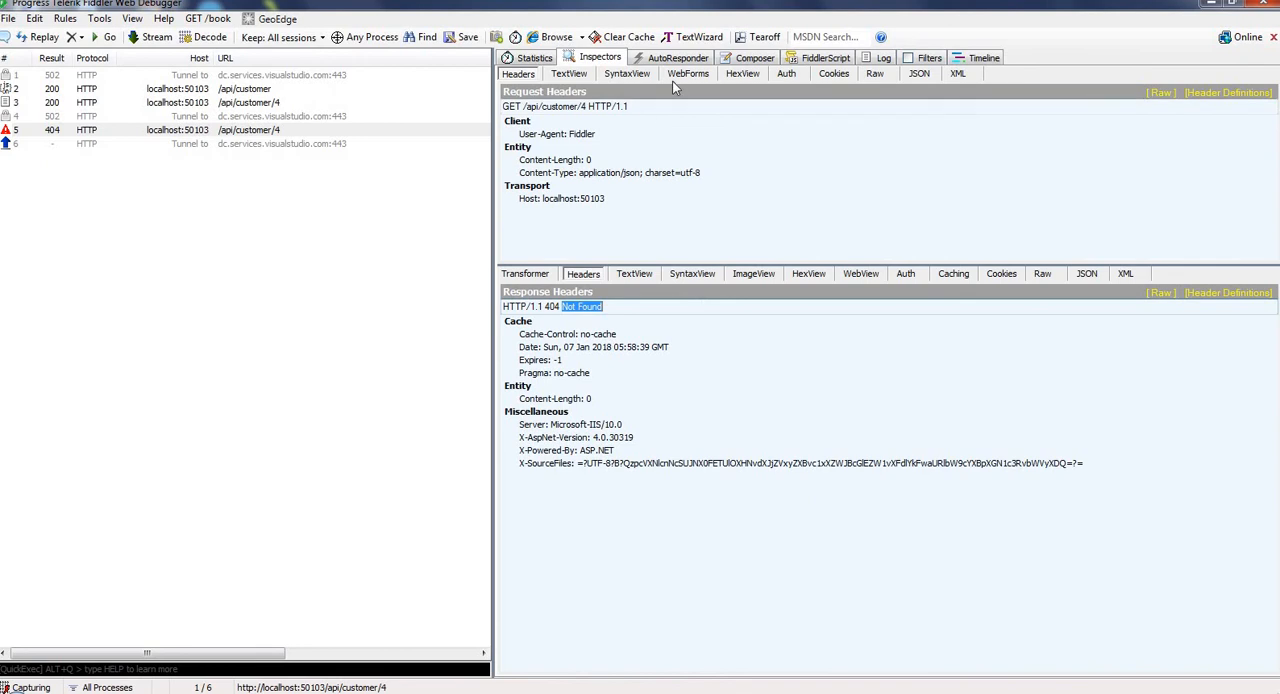
Return to Composer and trim the URL to localhost:50103/api/customer to list all customers.
{"action": "left_click", "coordinate": [756, 56]}
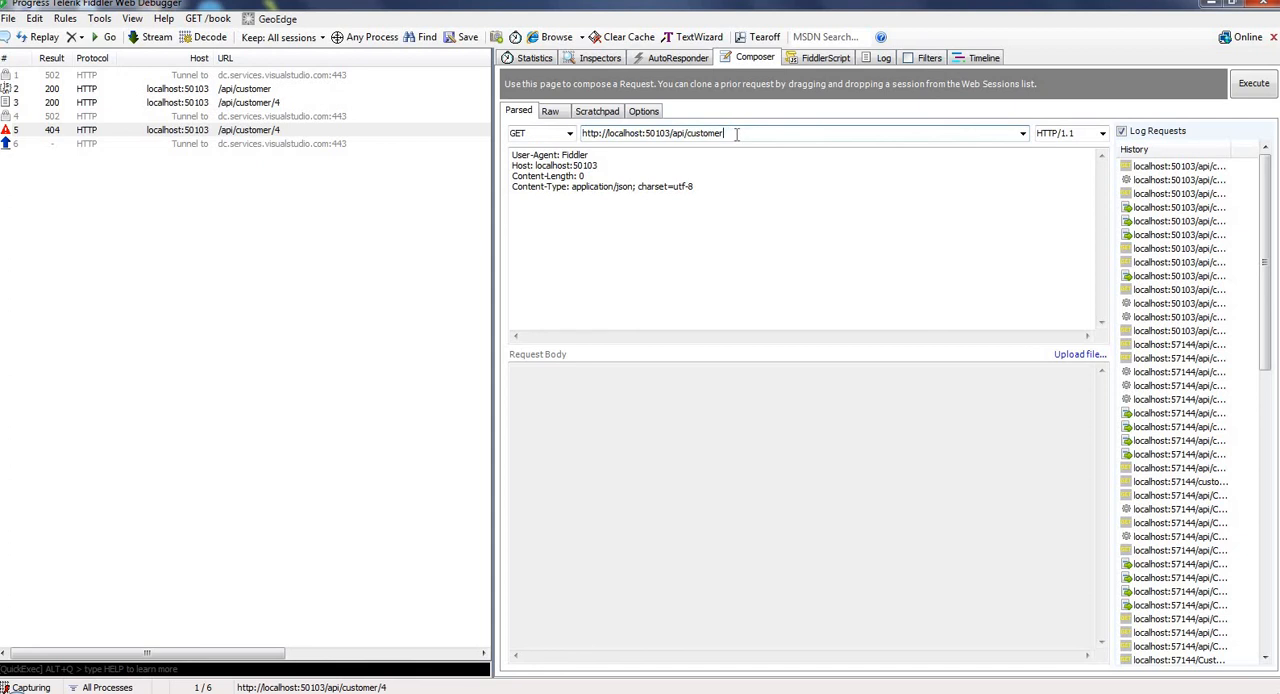
{"action": "left_click", "coordinate": [1252, 84]}
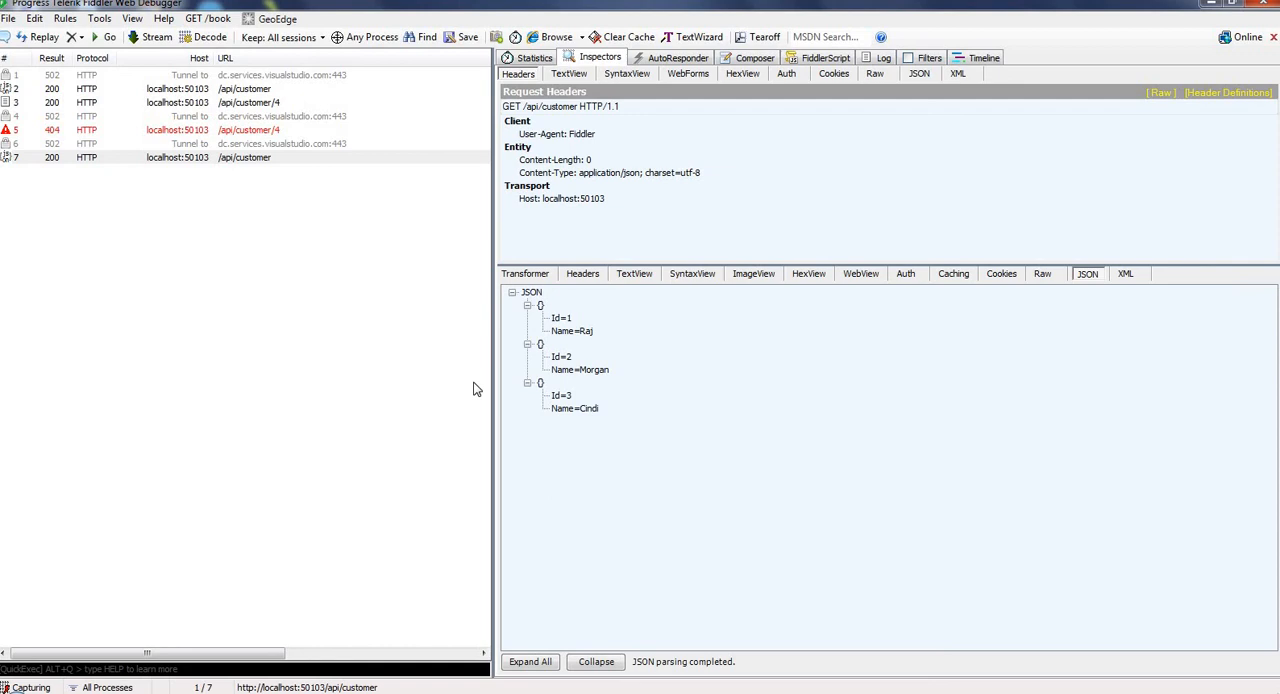
{"action": "mouse_move", "coordinate": [784, 208]}
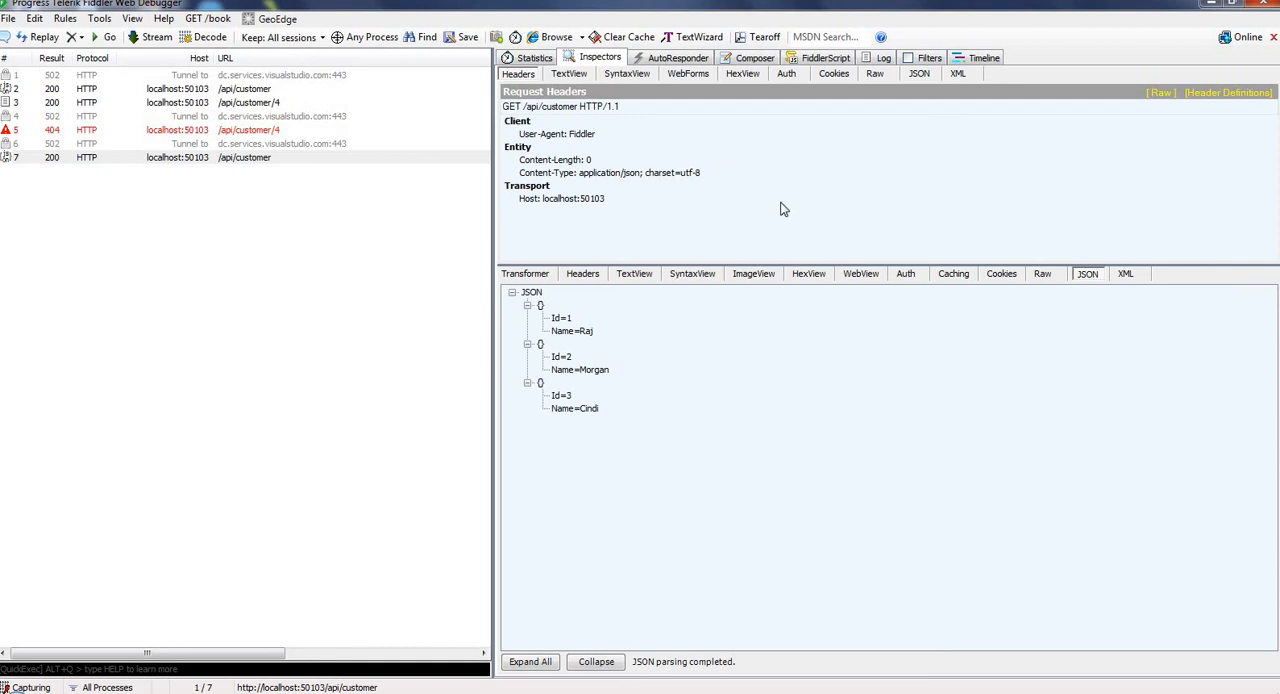